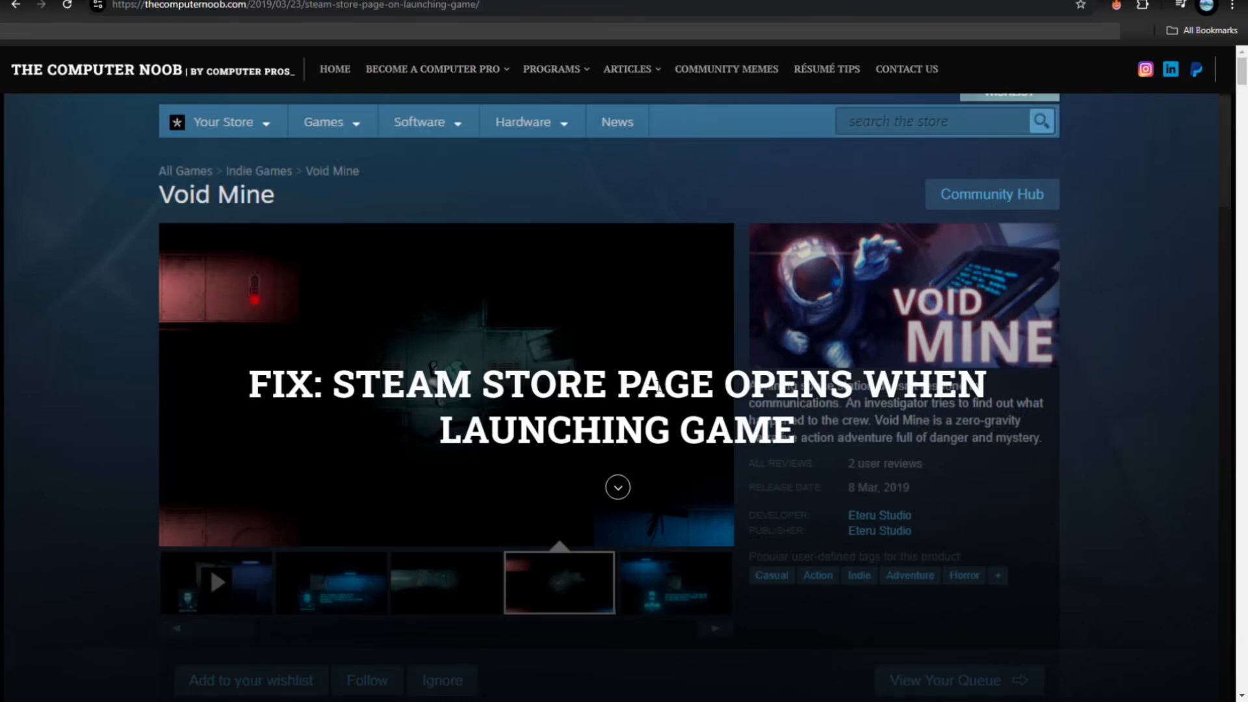
mouse_move(211, 422)
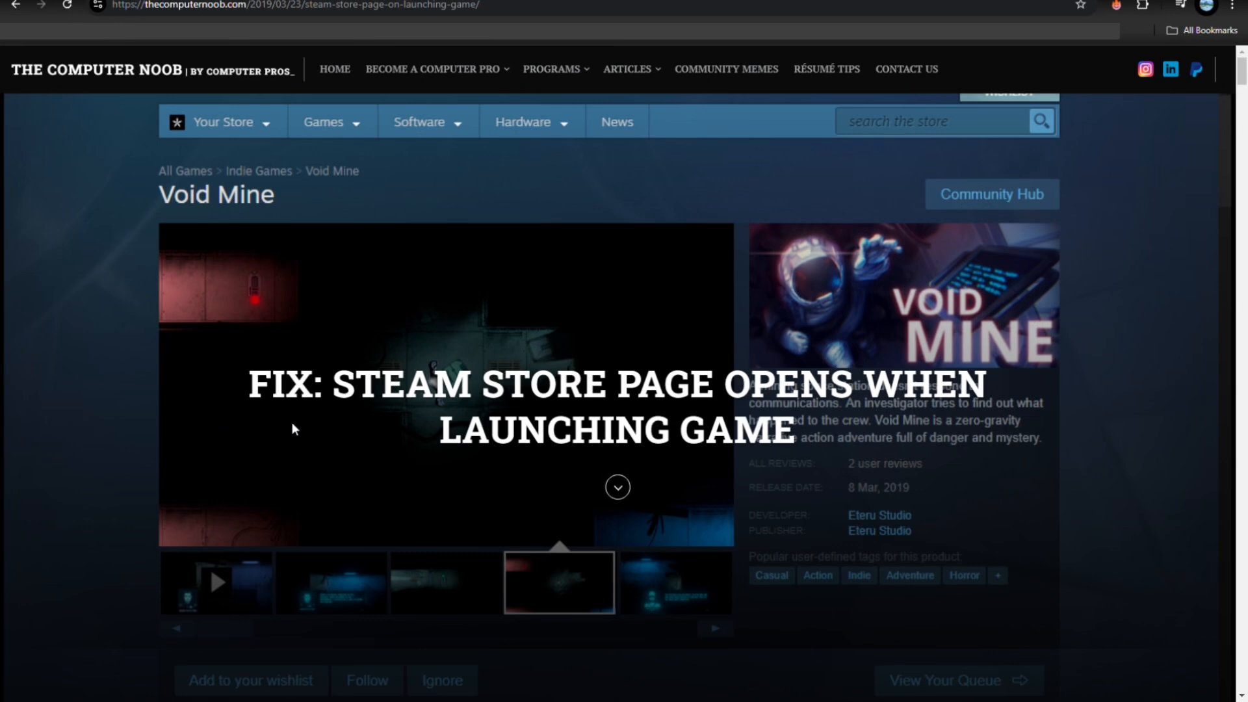
mouse_move(317, 142)
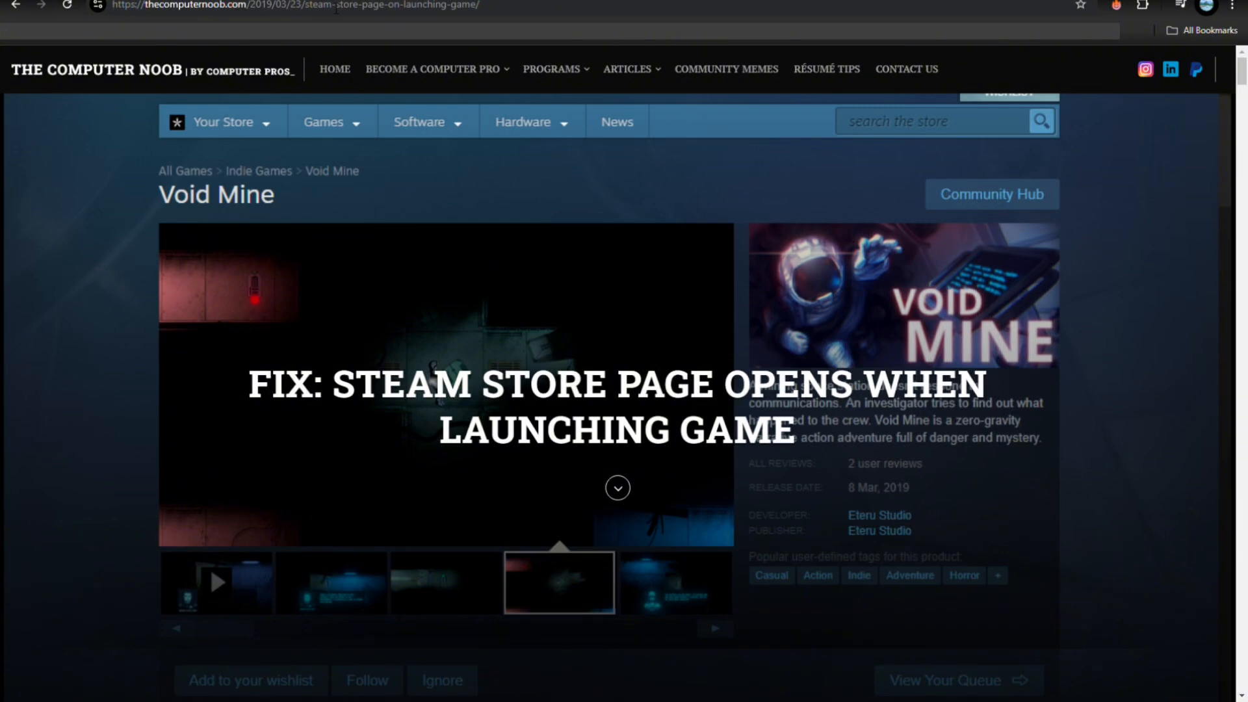
scroll("down", 3)
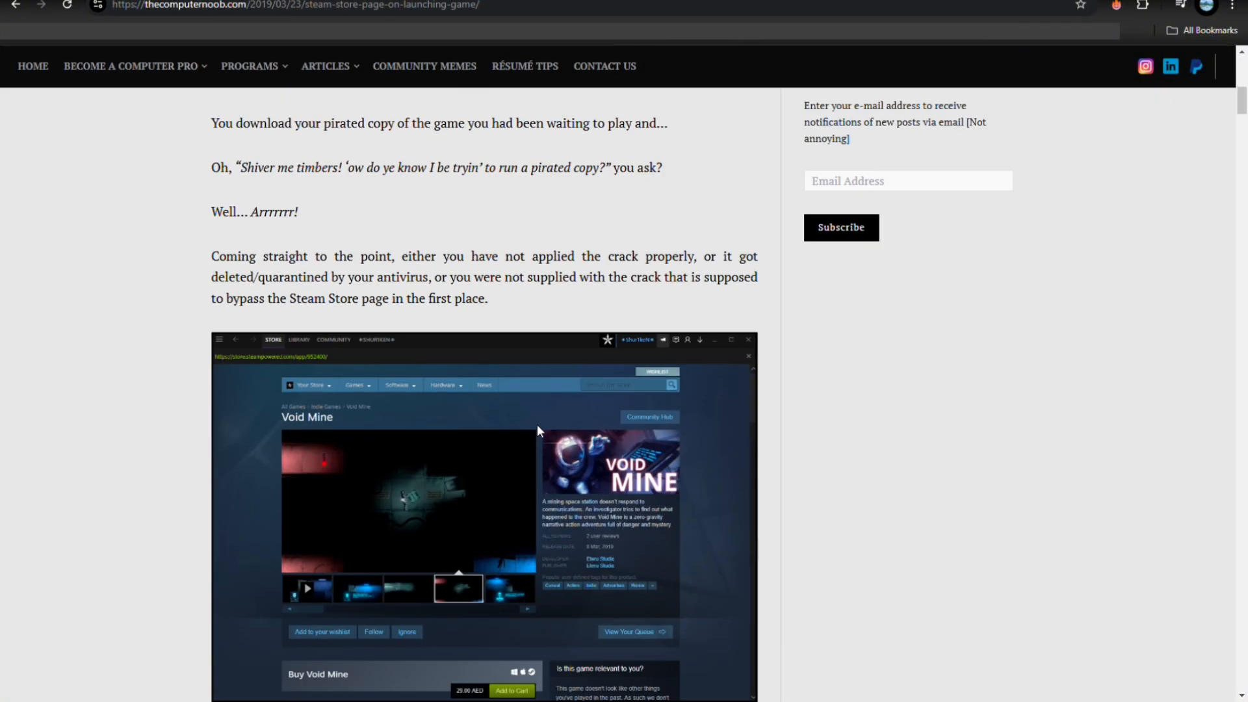
scroll("down", 3)
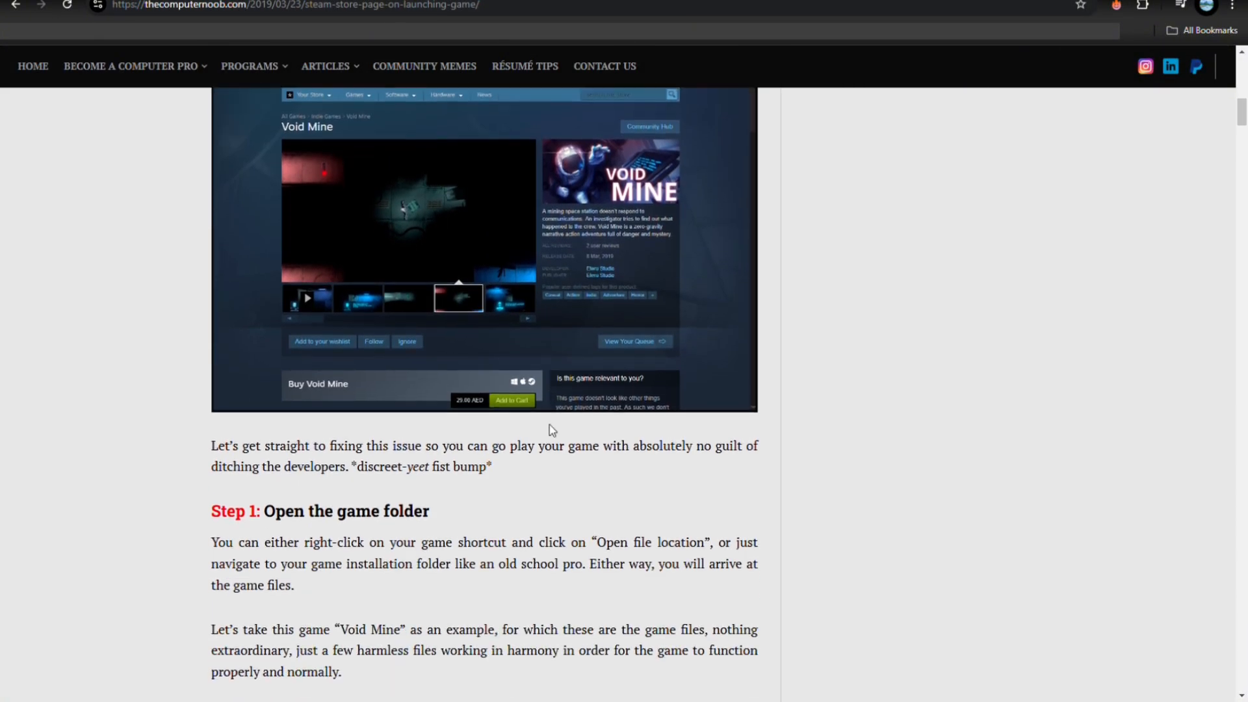
scroll("down", 3)
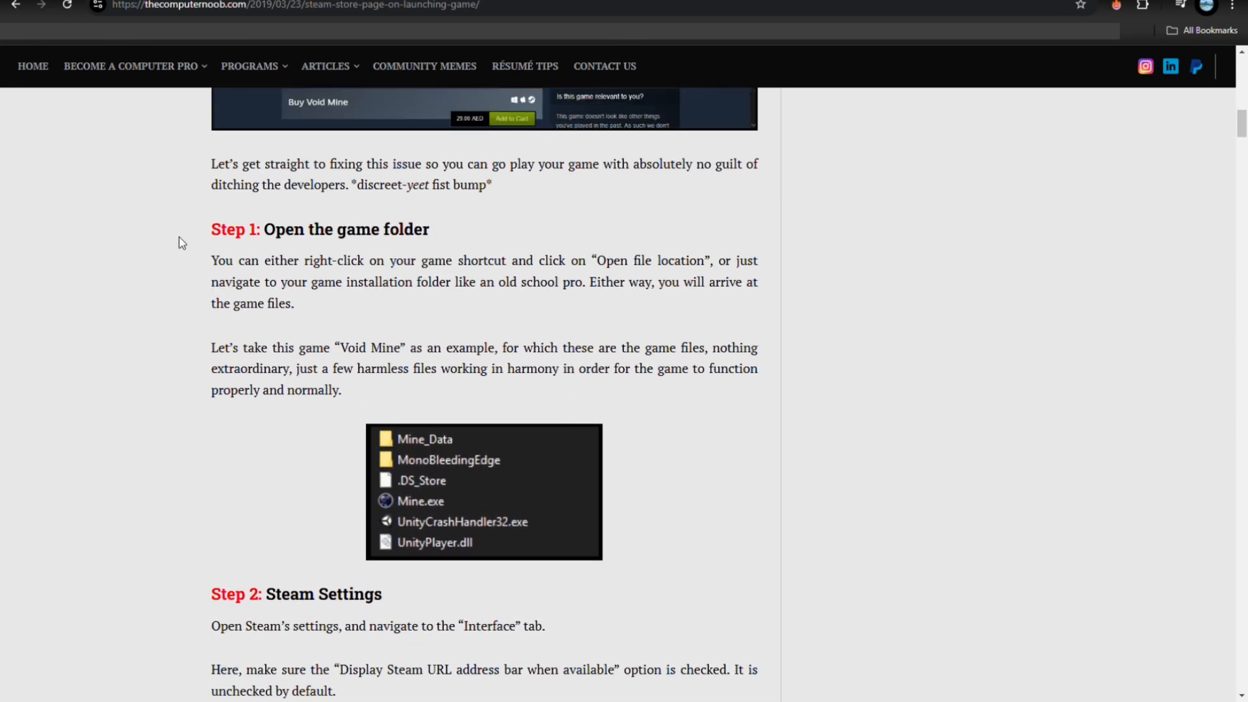
scroll("down", 3)
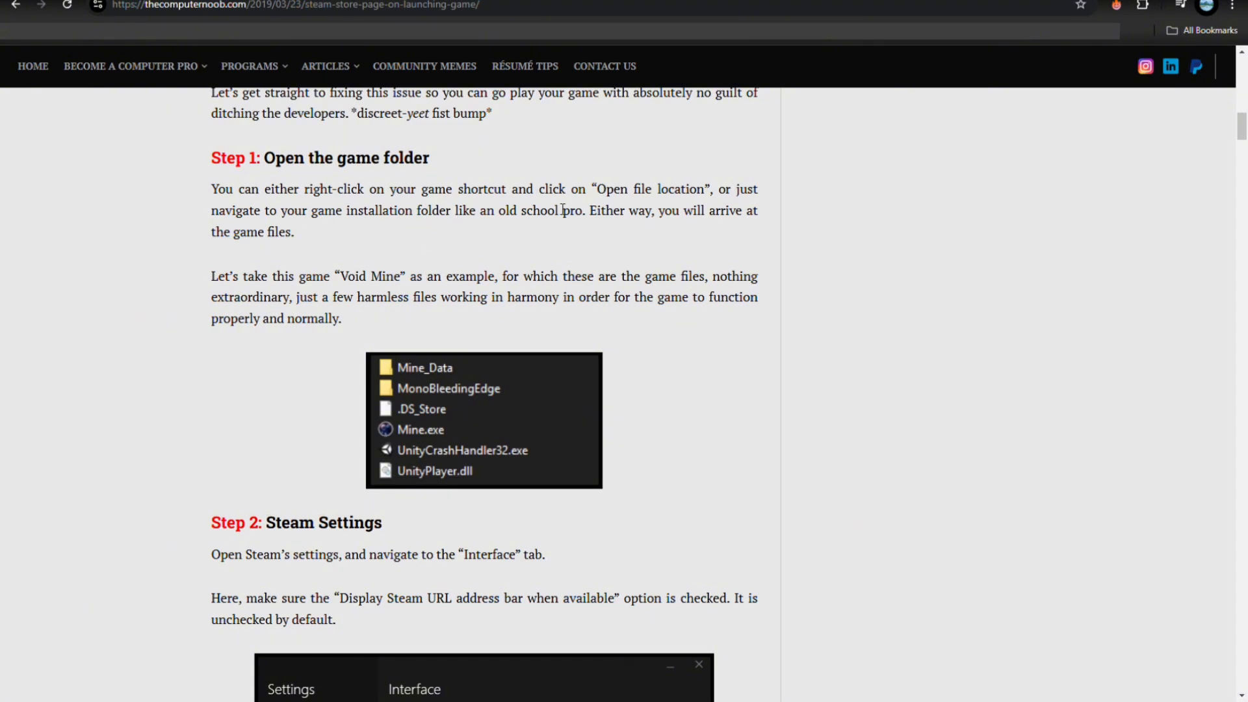
mouse_move(743, 203)
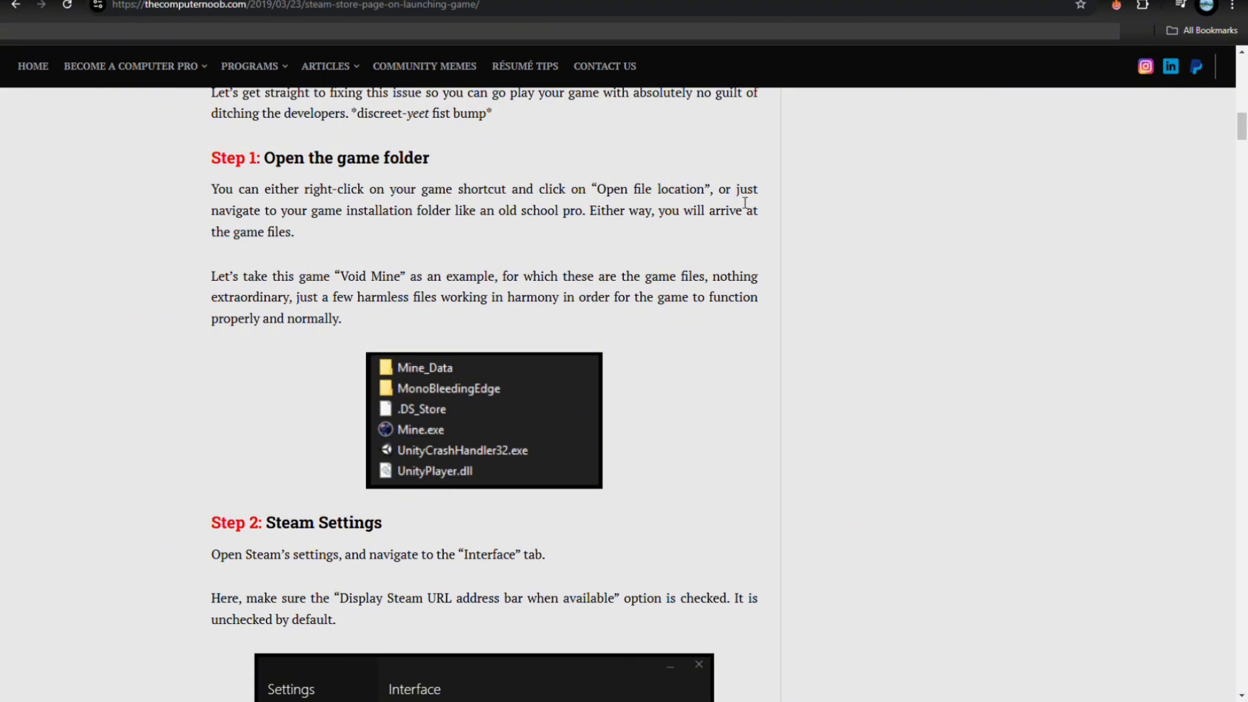
mouse_move(395, 230)
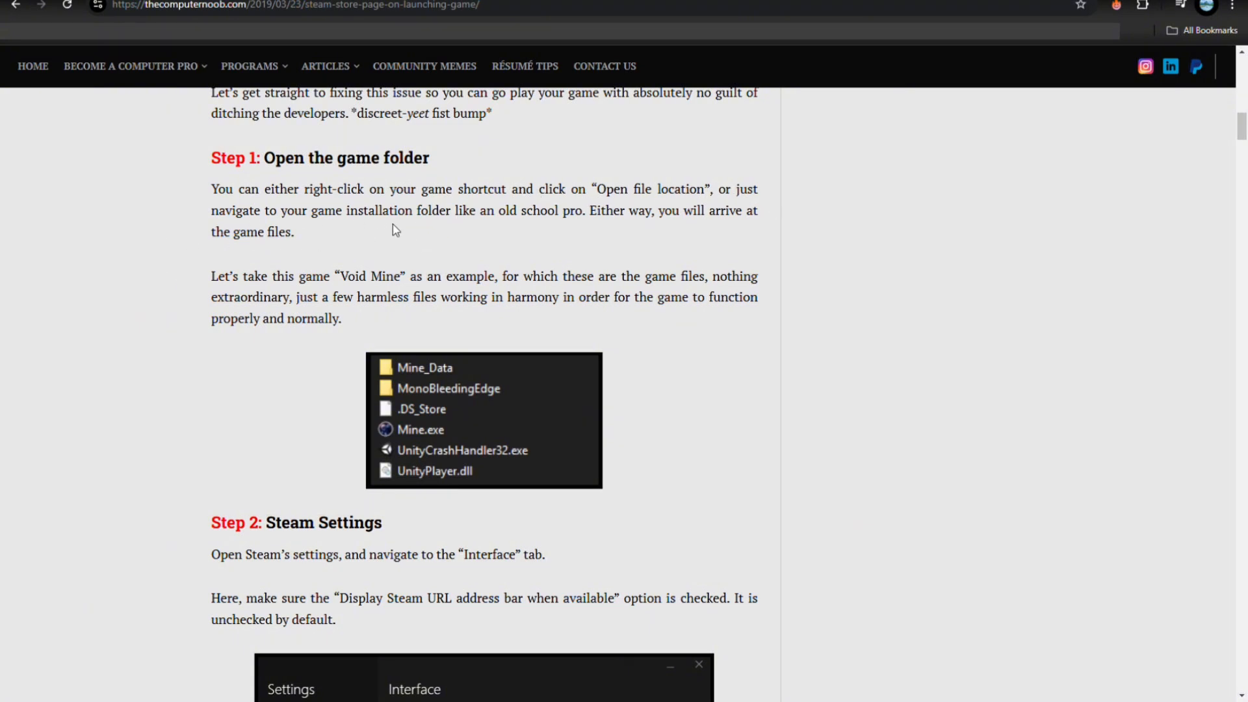
mouse_move(597, 232)
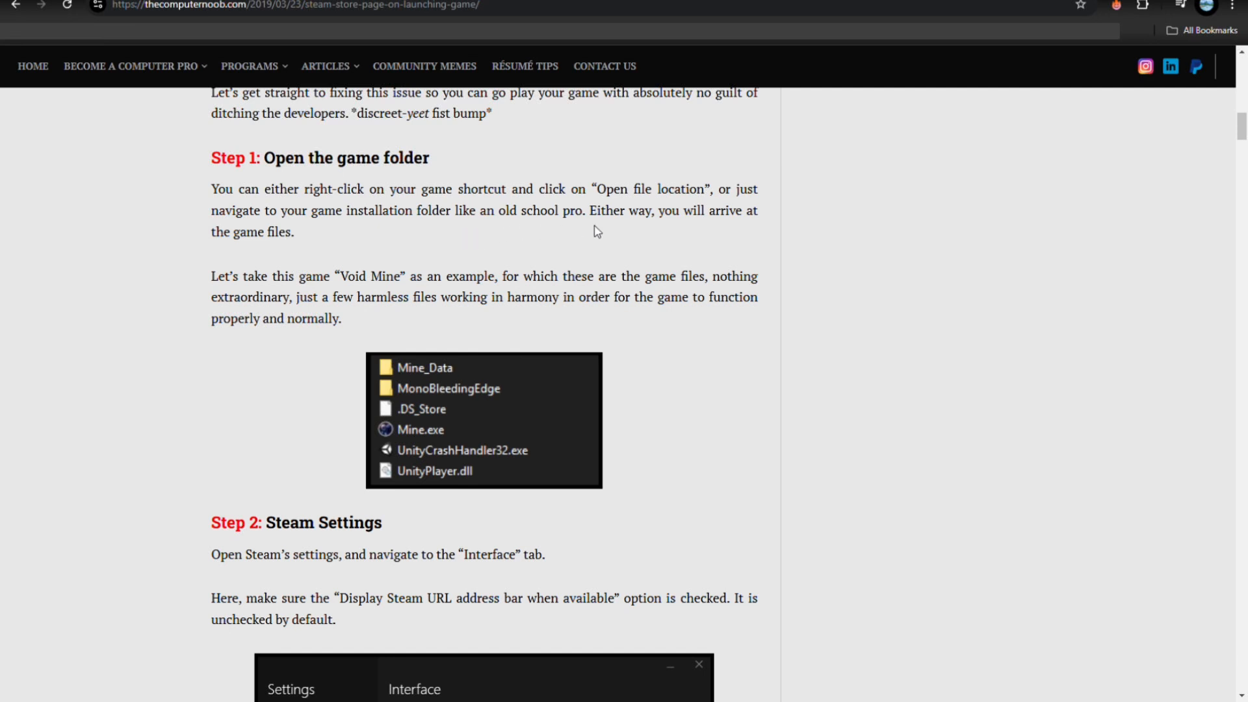
mouse_move(713, 235)
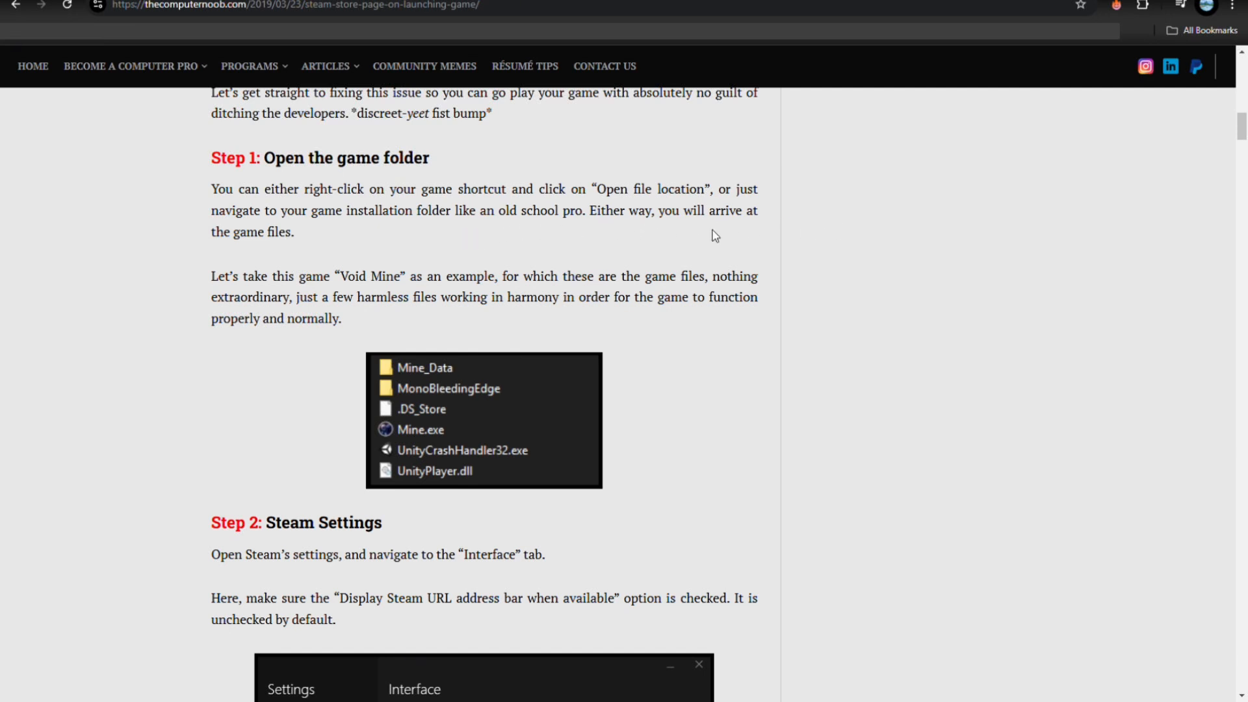
scroll("down", 3)
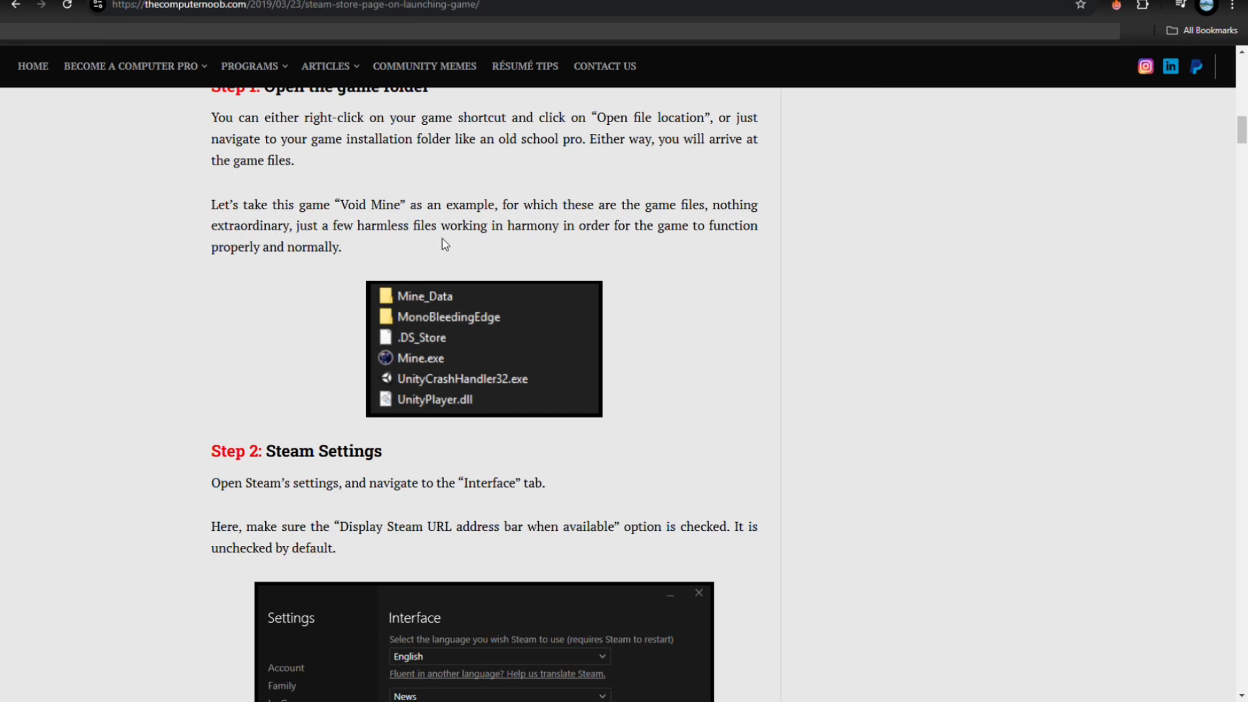
mouse_move(607, 243)
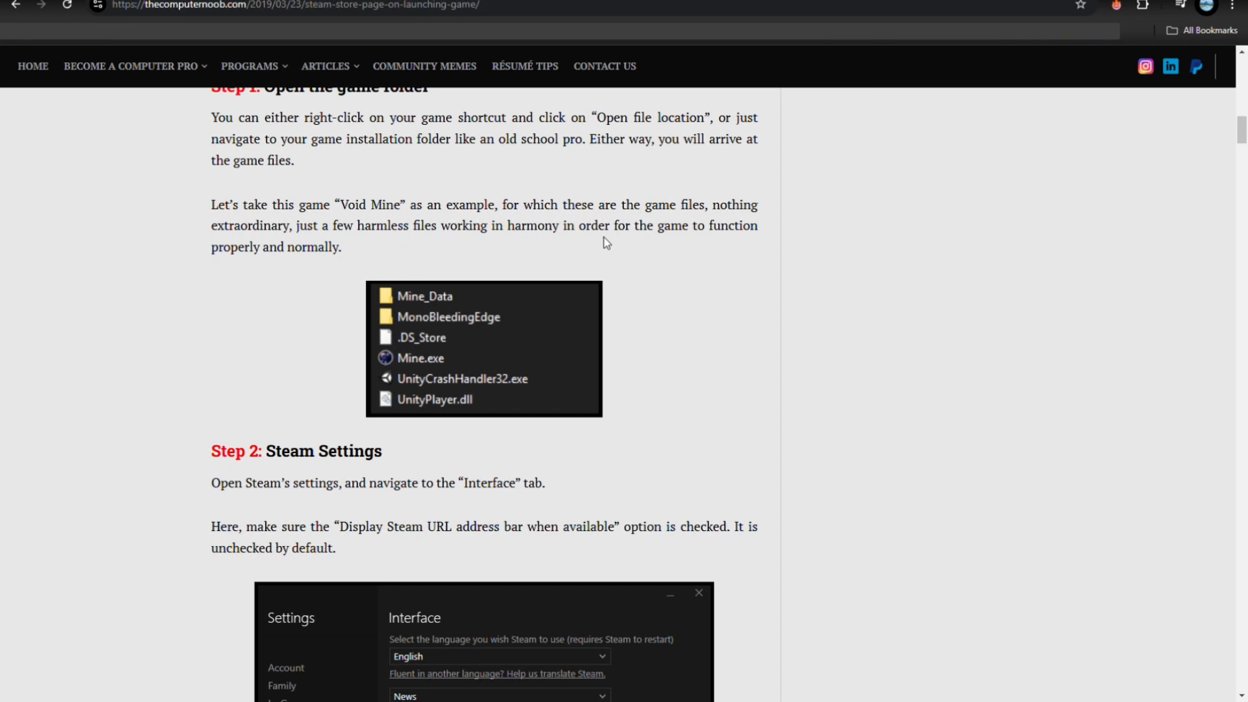
mouse_move(228, 267)
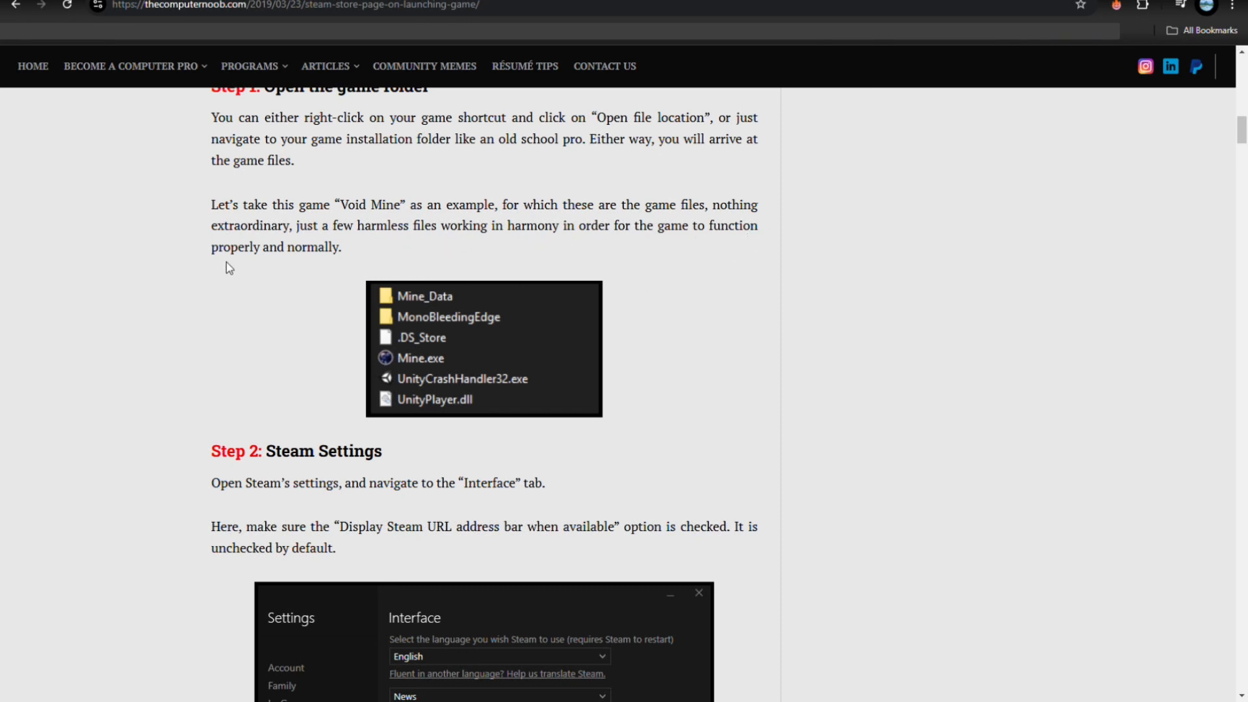
scroll("down", 3)
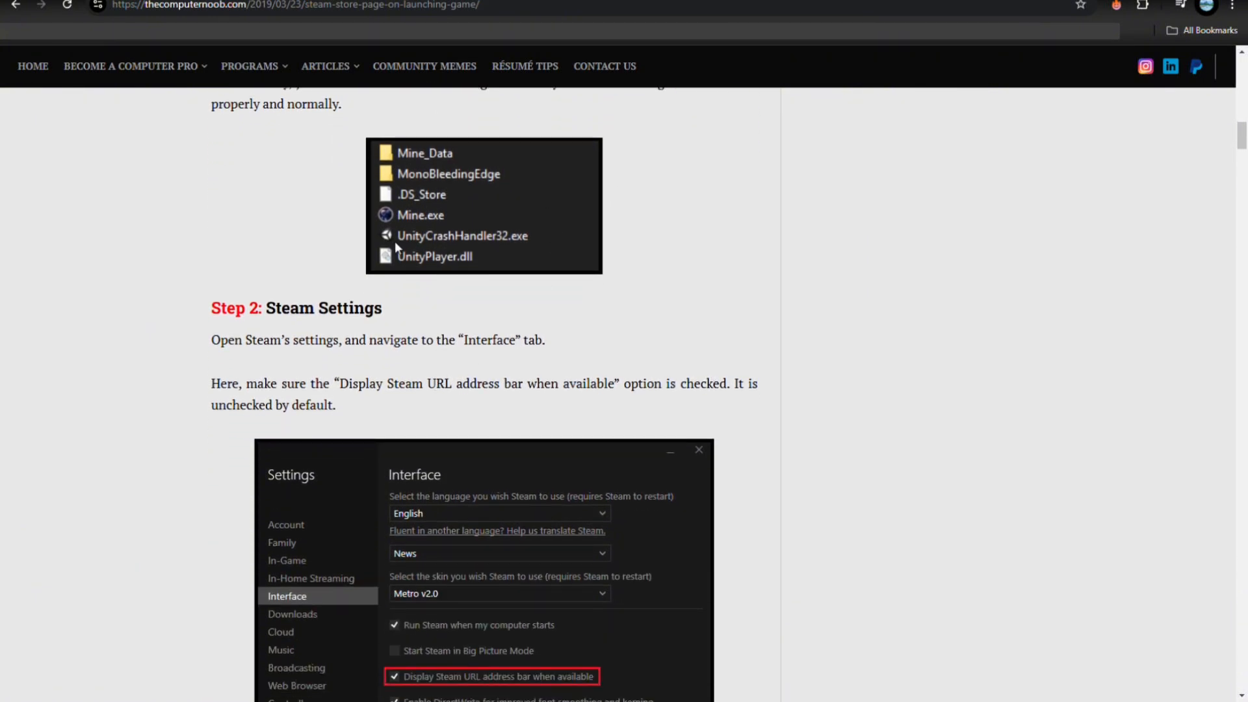
scroll("down", 3)
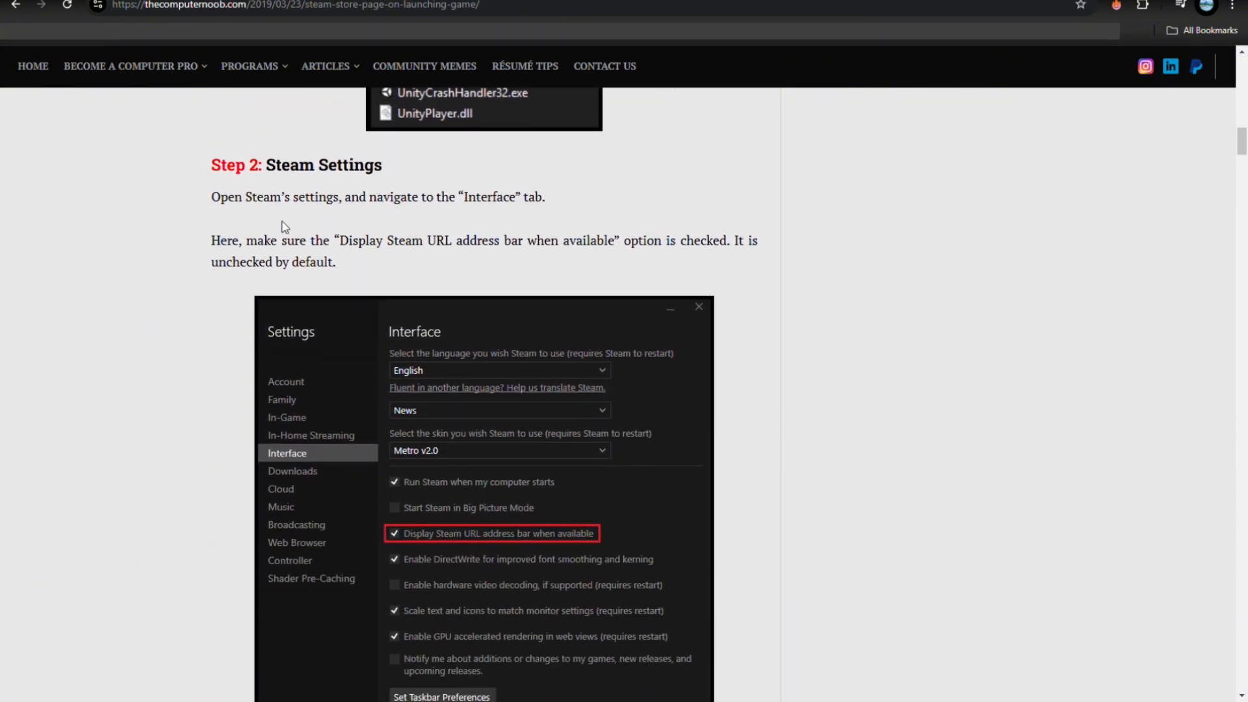
mouse_move(444, 177)
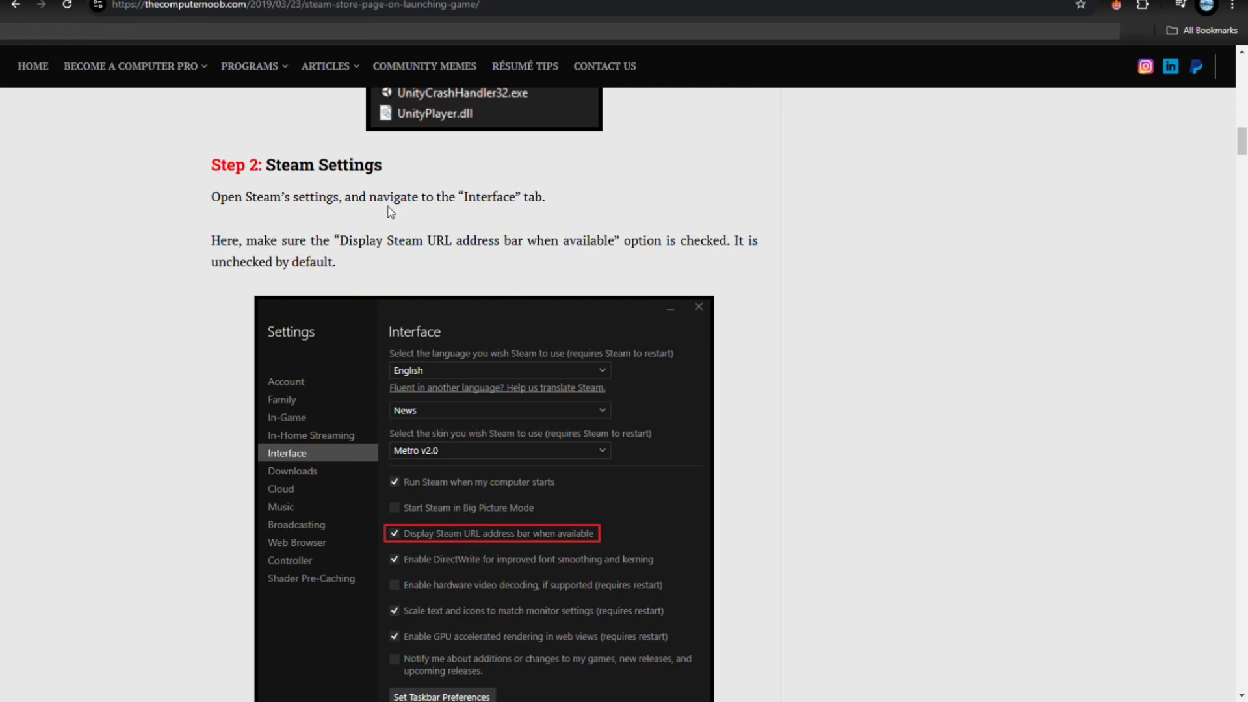
mouse_move(436, 264)
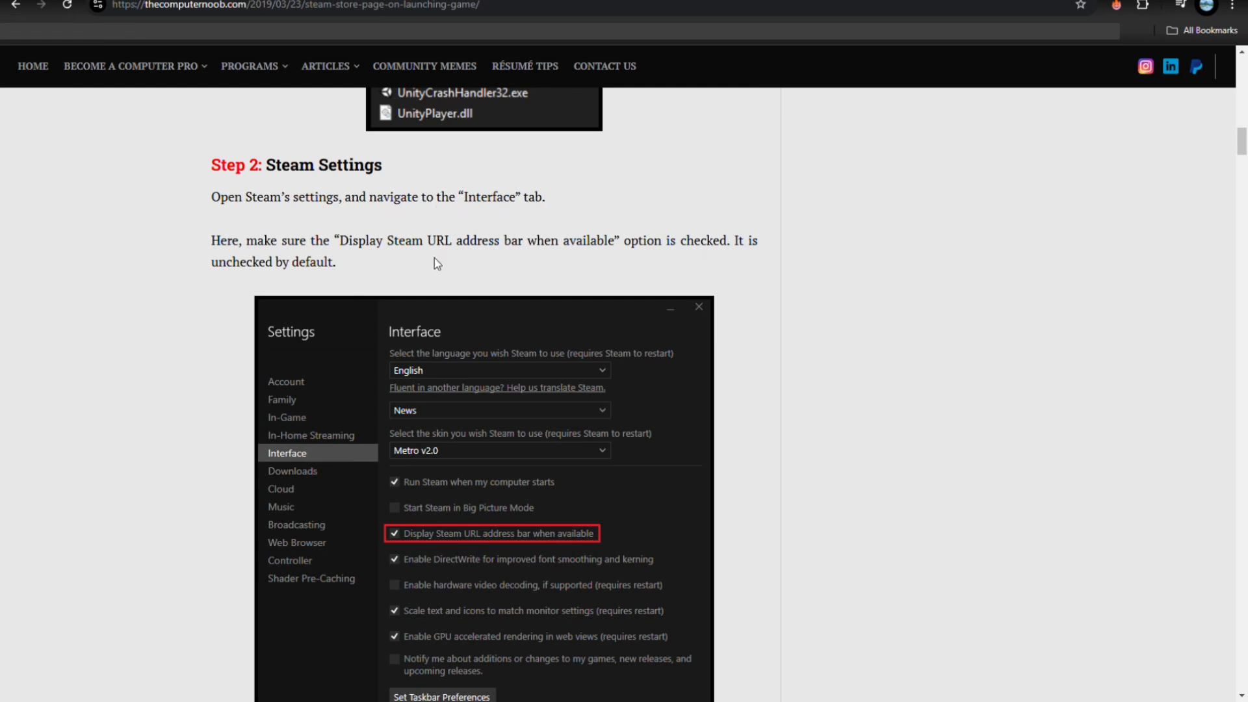
scroll("down", 3)
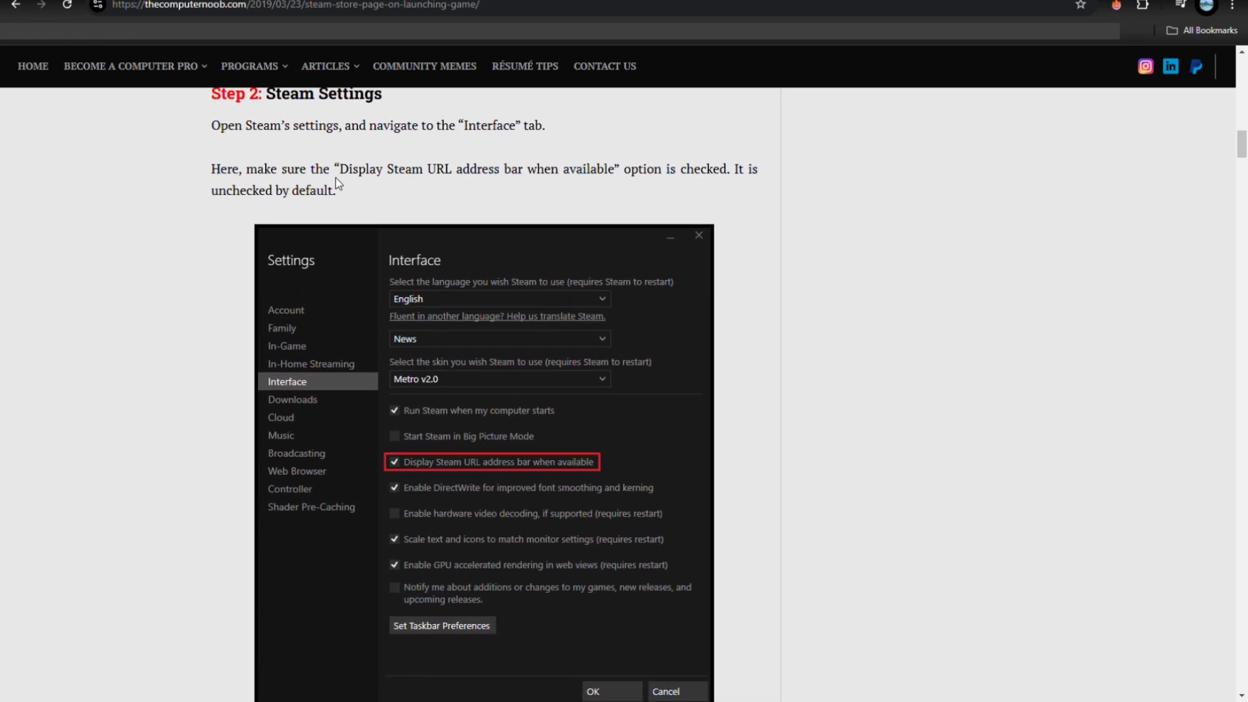
mouse_move(445, 186)
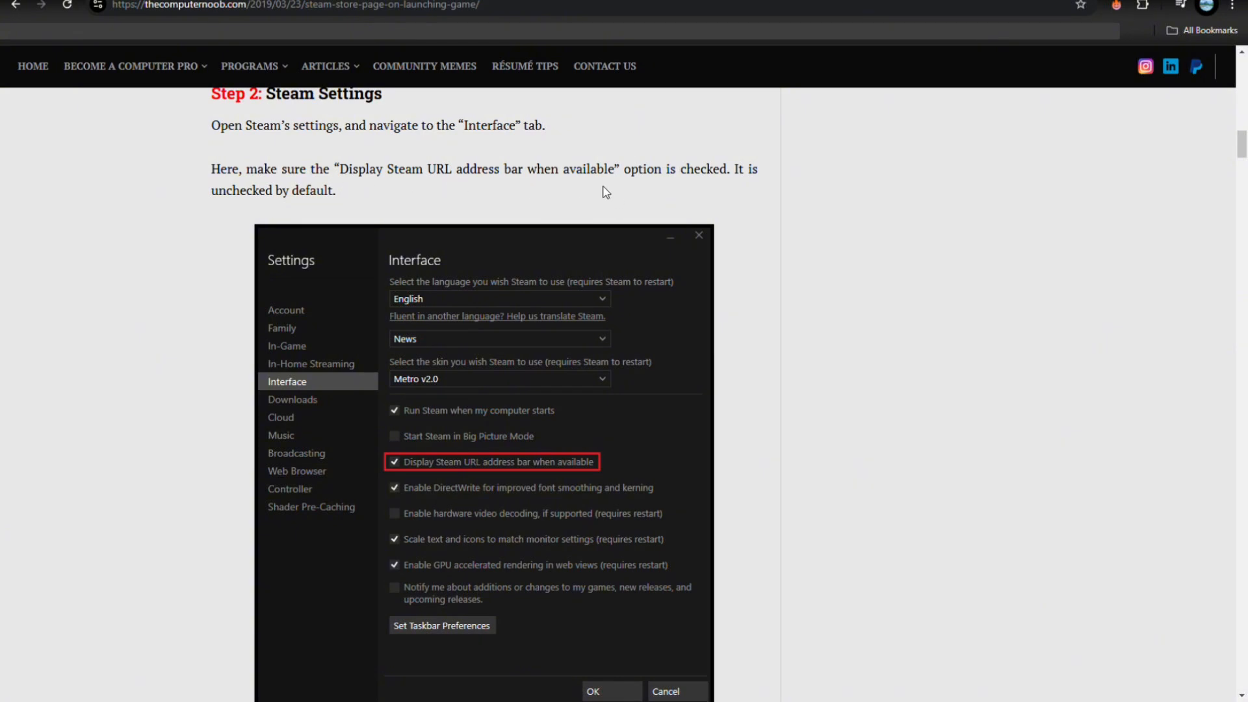
mouse_move(758, 185)
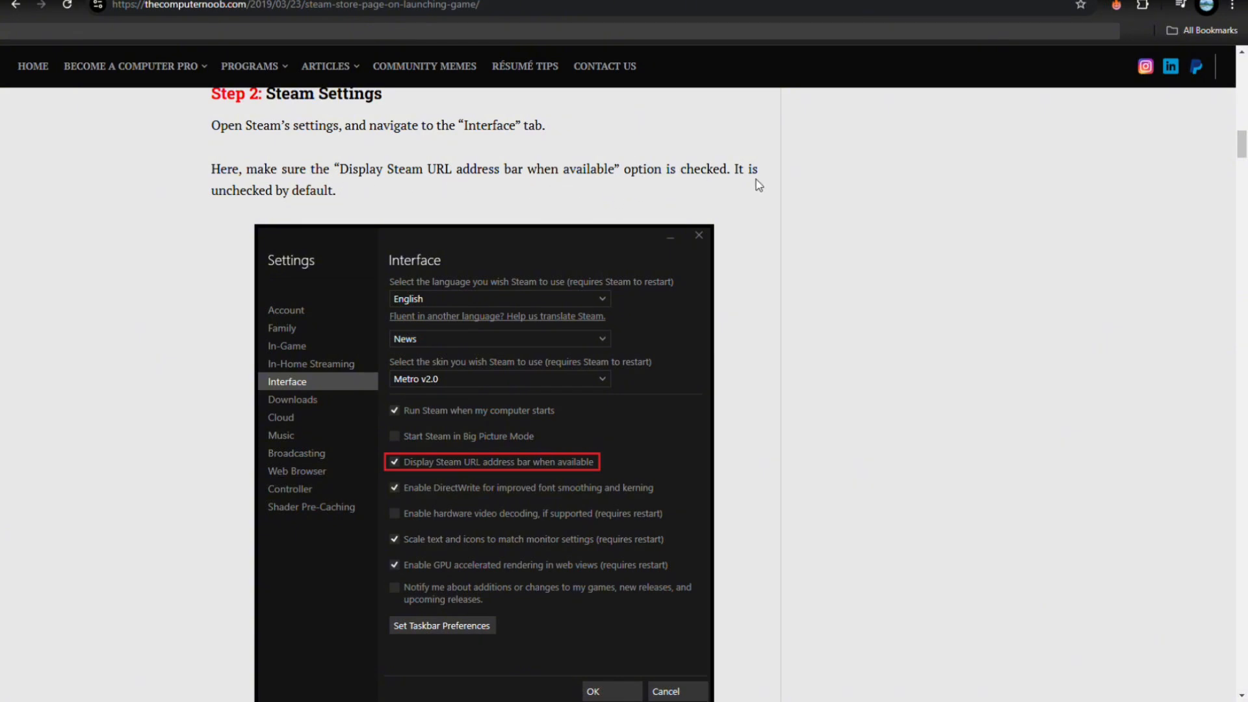
mouse_move(750, 260)
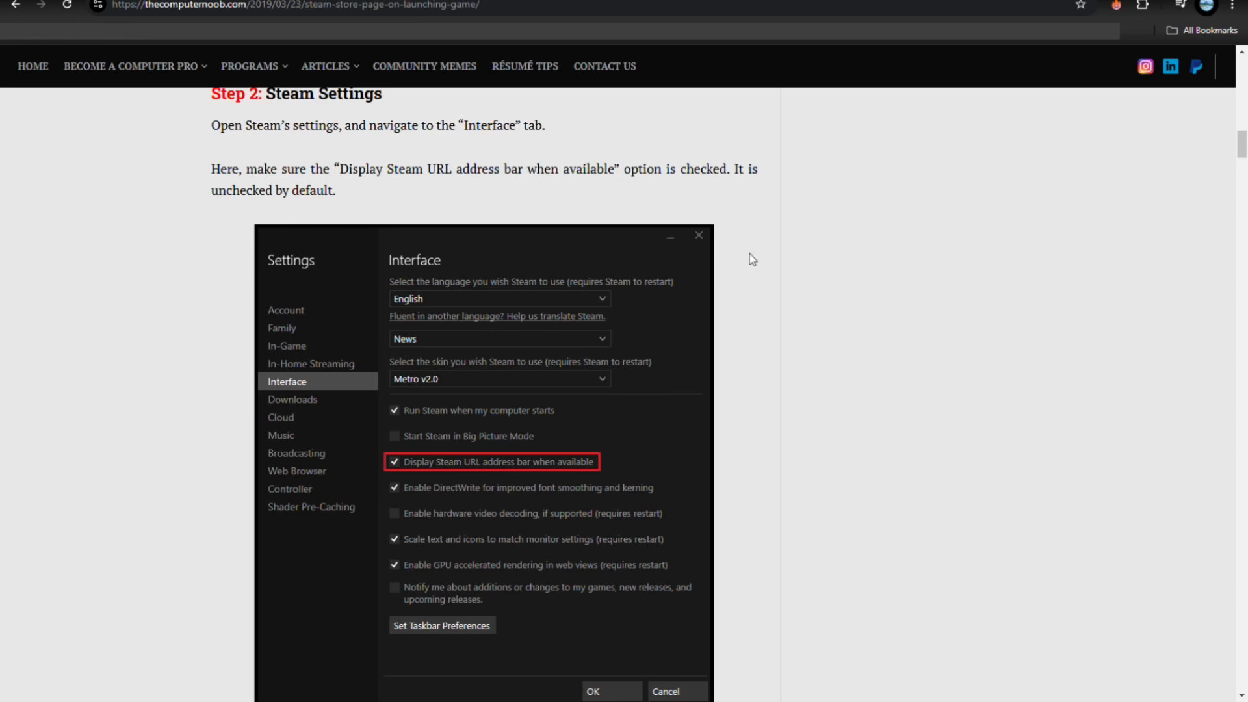
scroll("down", 3)
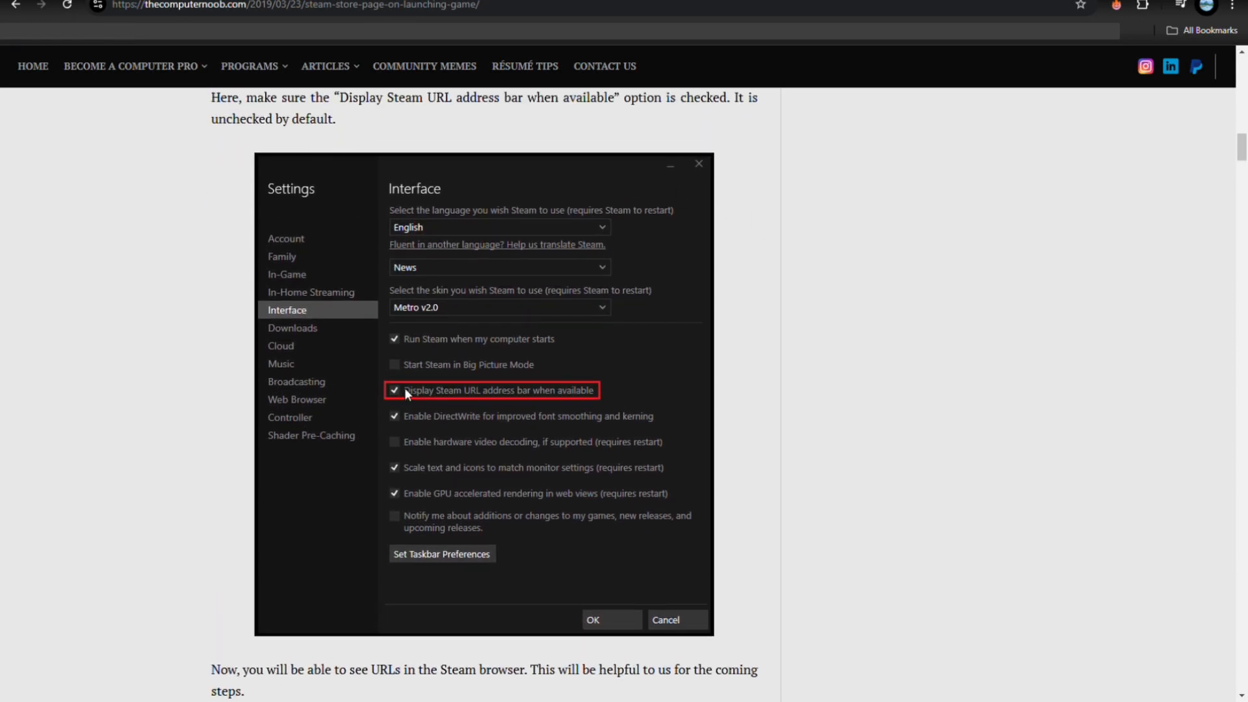
scroll("down", 3)
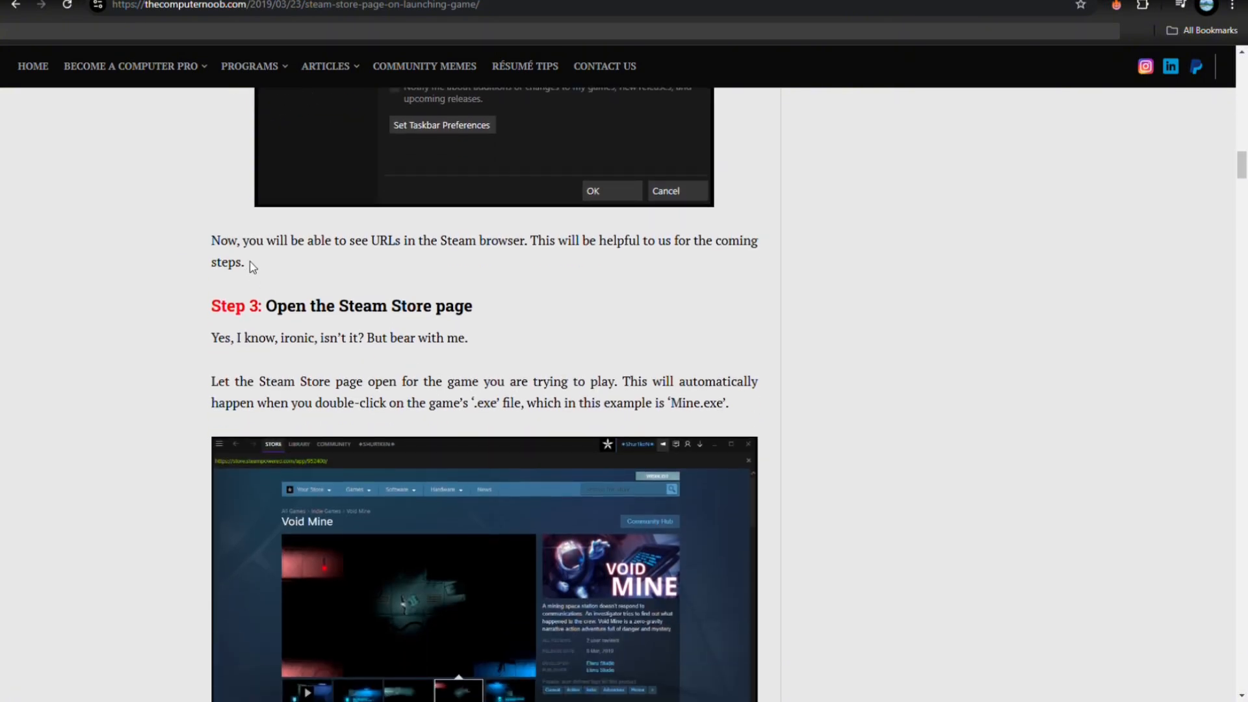
mouse_move(467, 257)
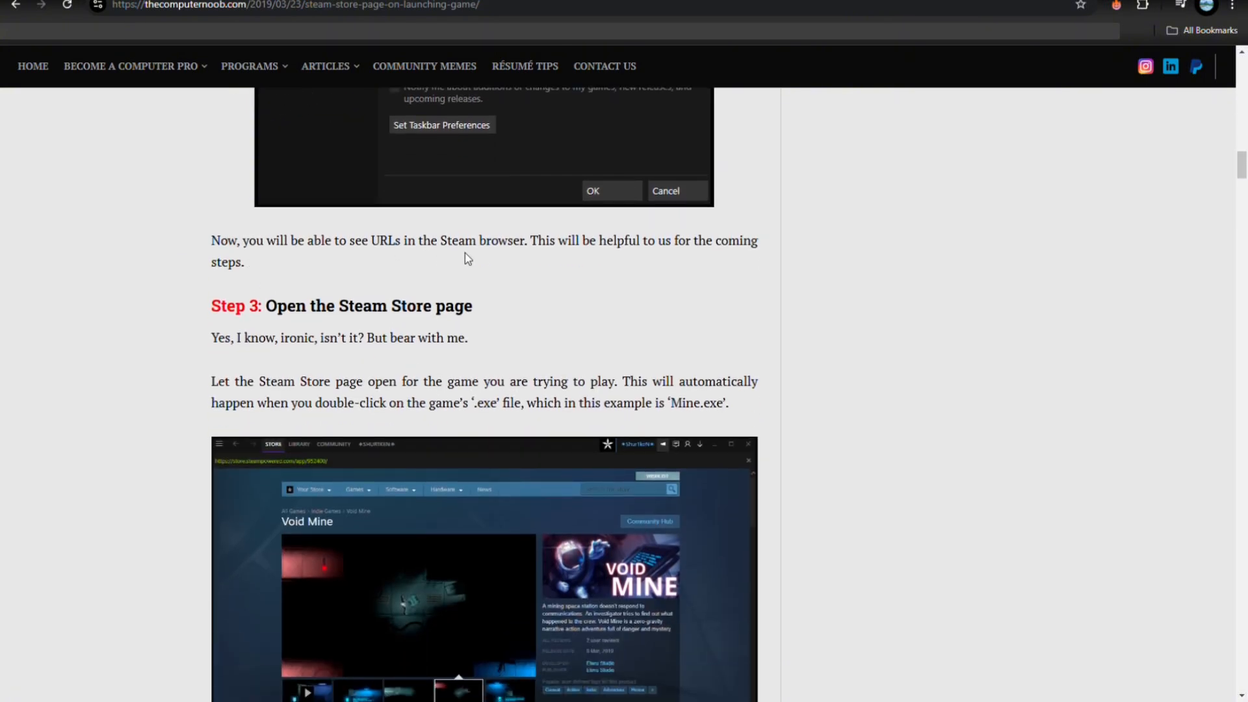
mouse_move(683, 256)
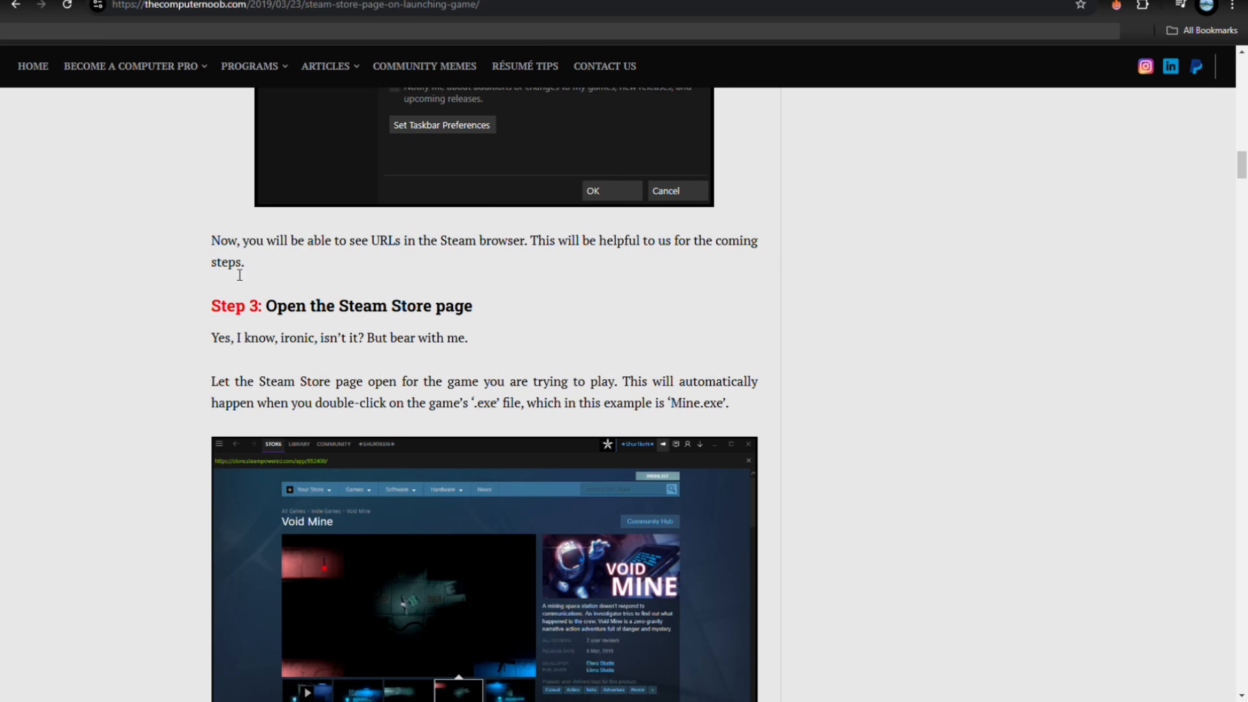
mouse_move(212, 295)
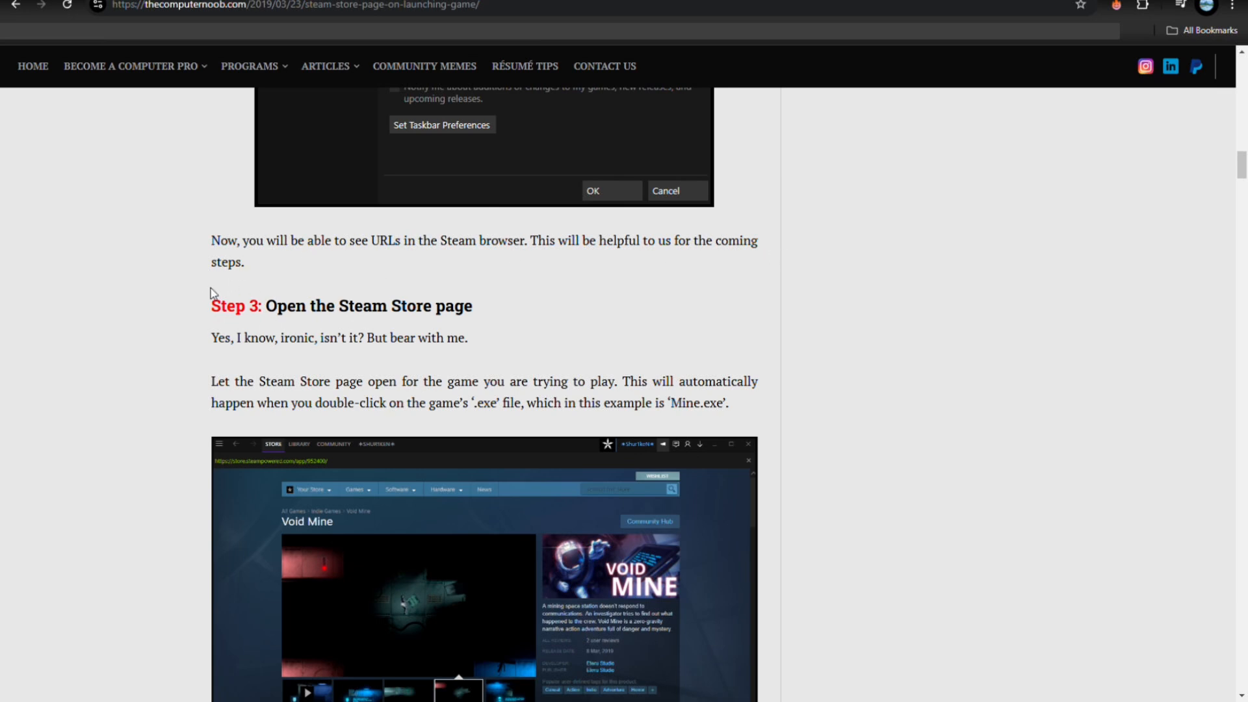
mouse_move(485, 317)
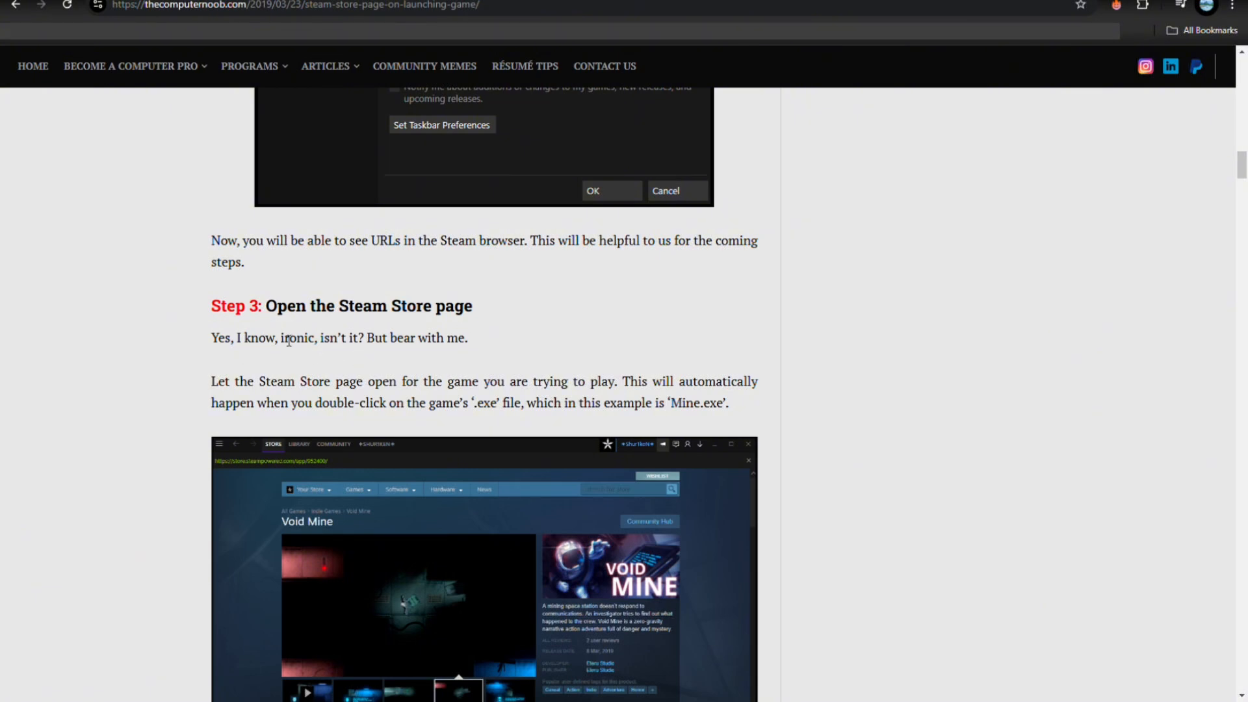
scroll("down", 3)
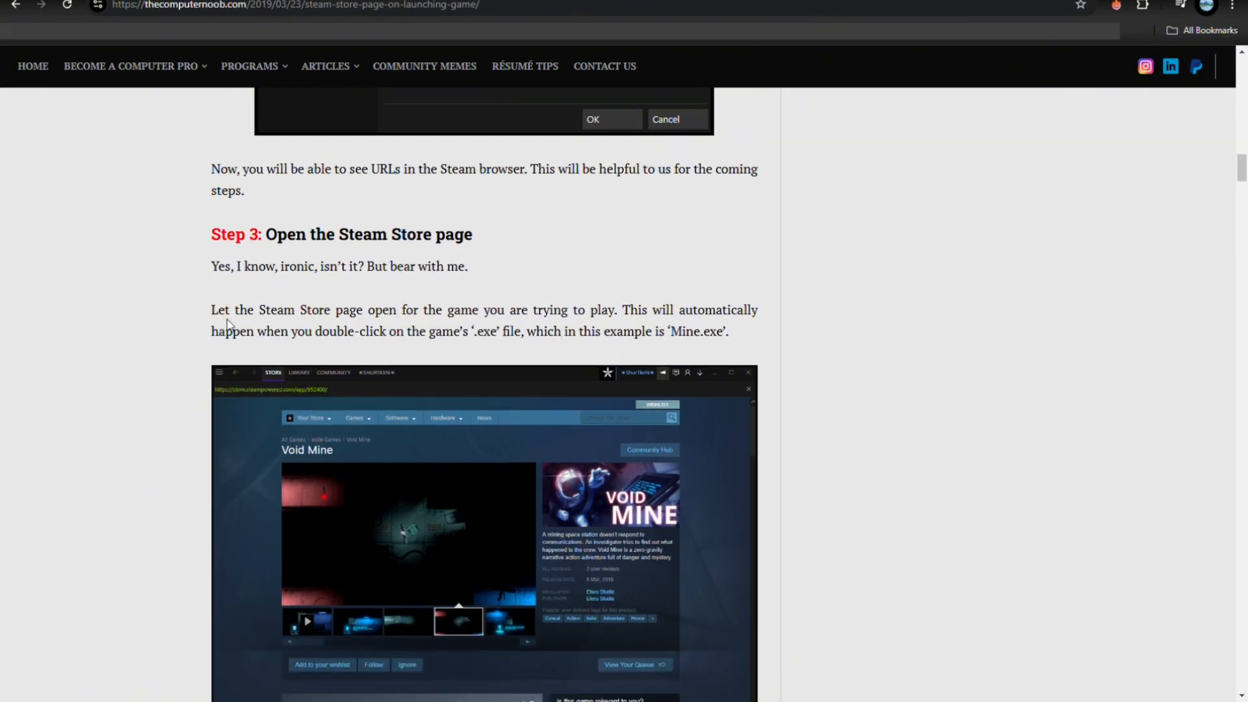
mouse_move(450, 325)
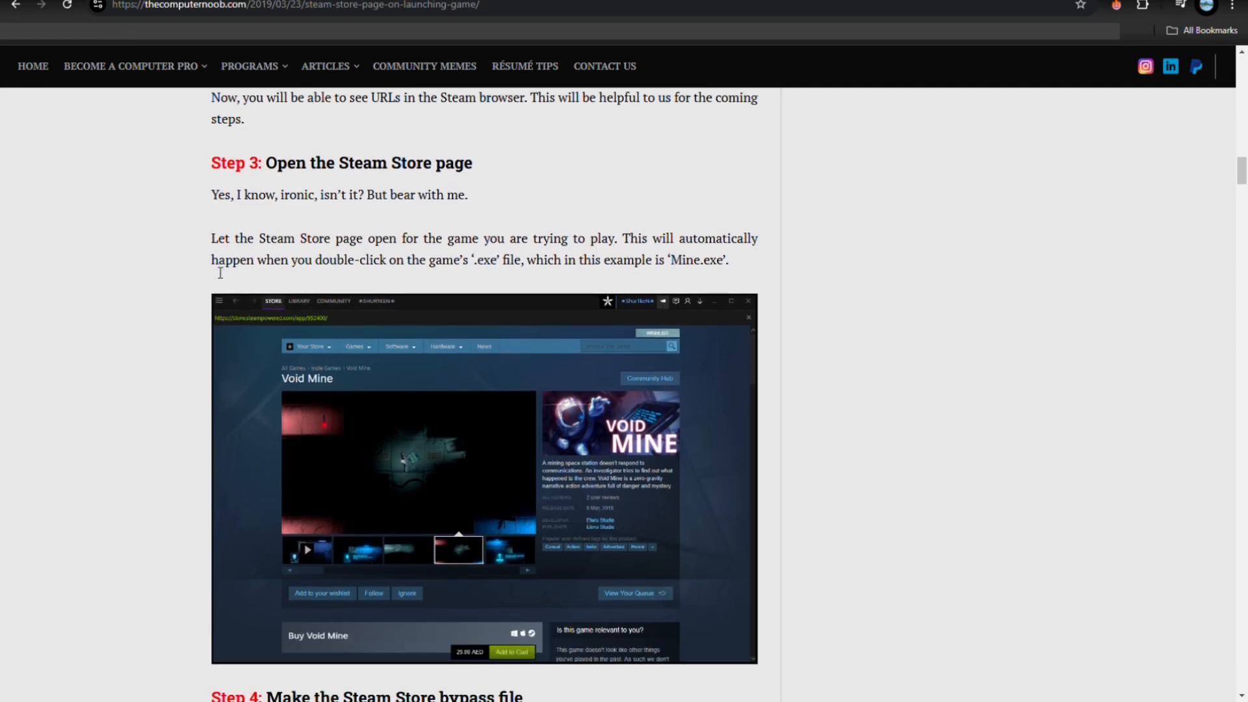
mouse_move(392, 281)
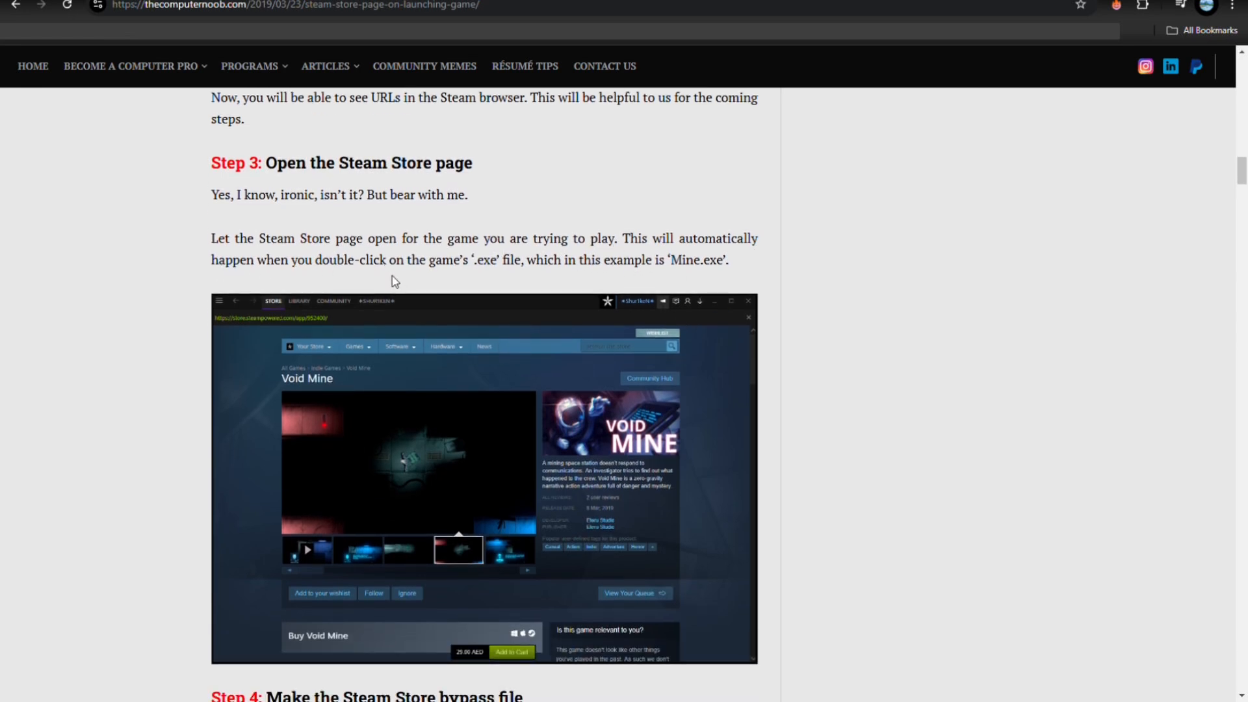
mouse_move(539, 279)
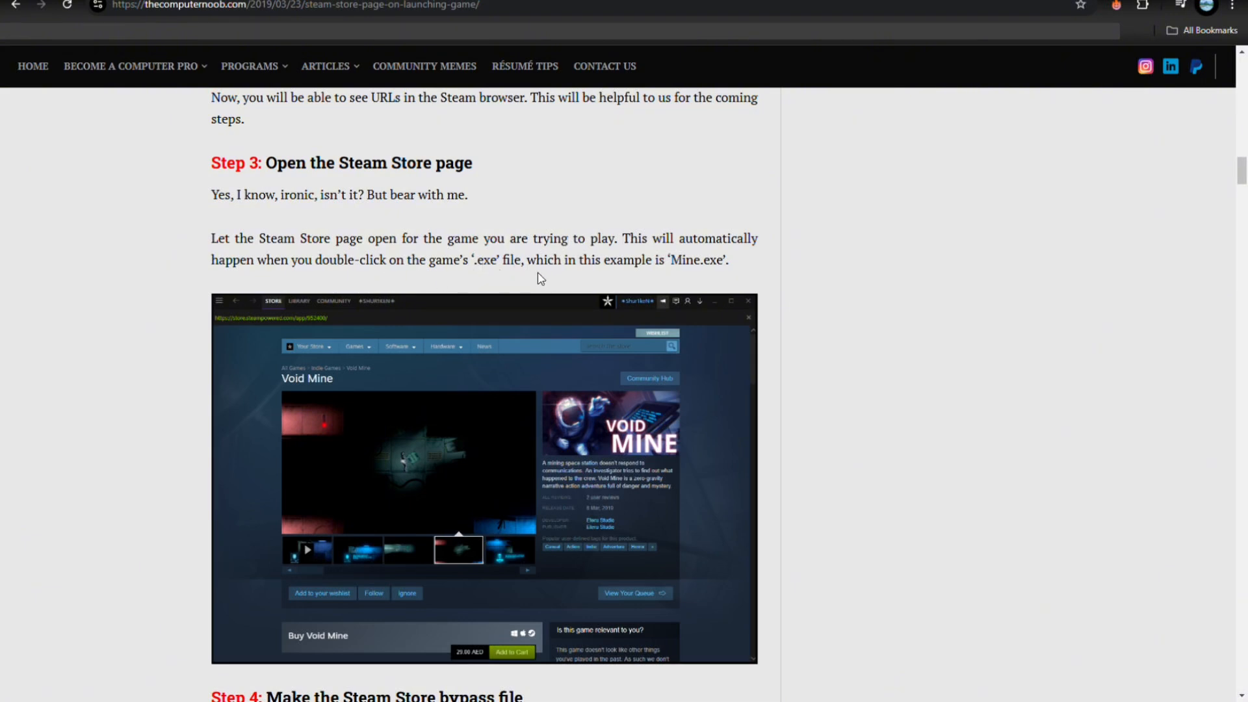
scroll("down", 3)
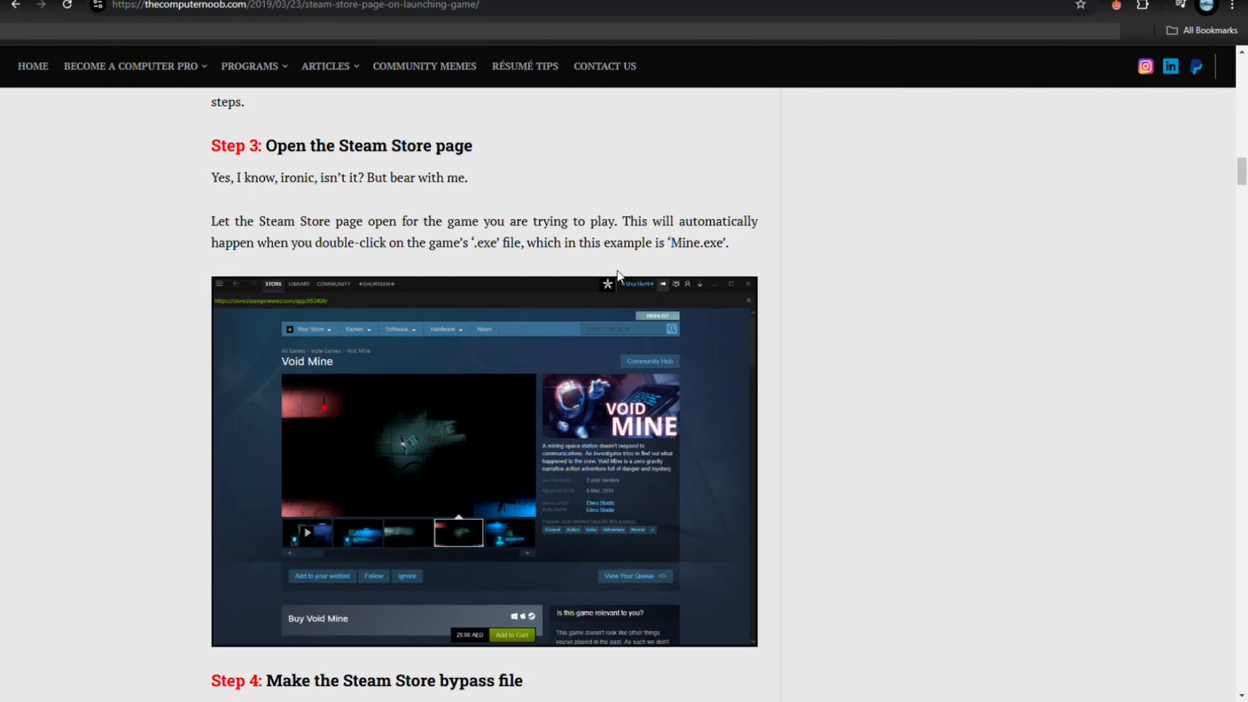
scroll("down", 3)
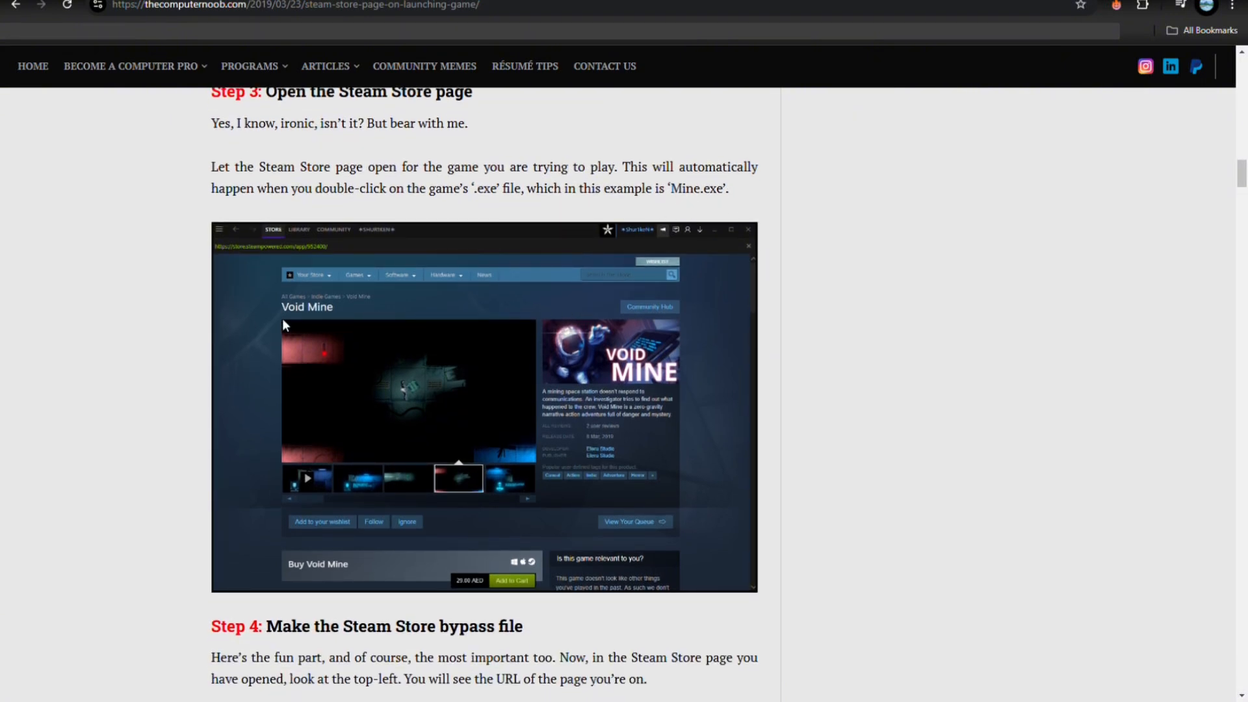
scroll("down", 3)
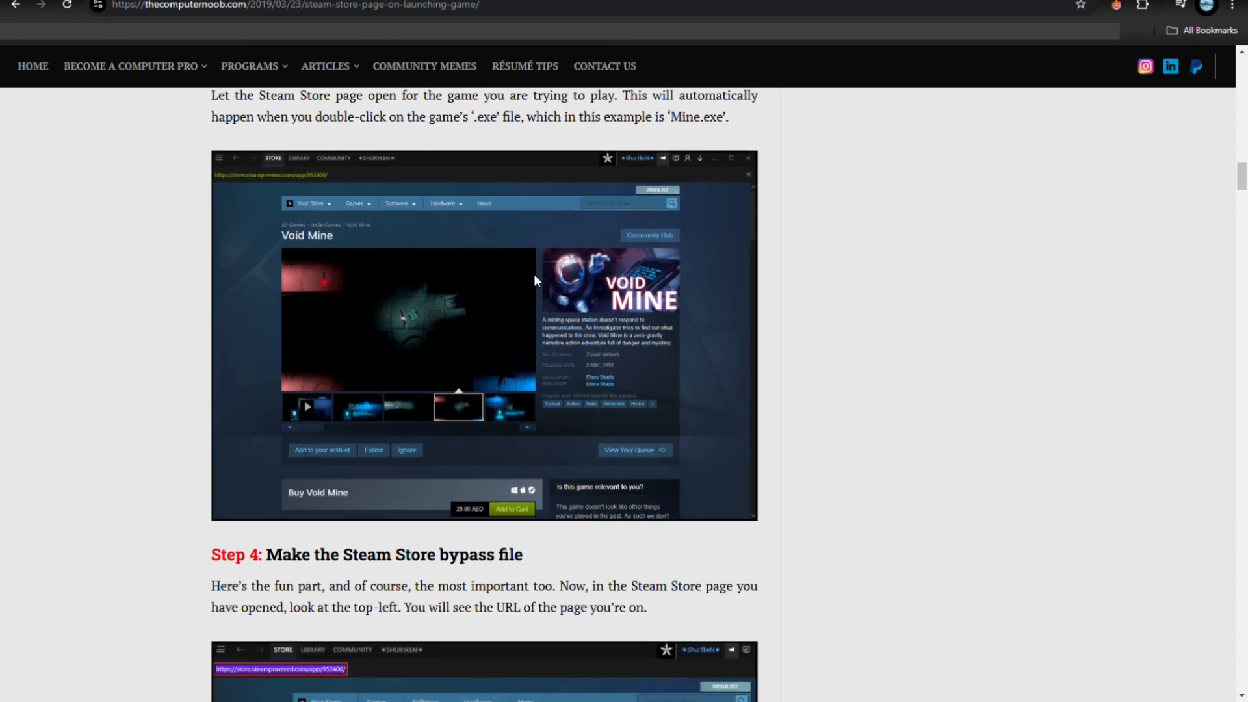
scroll("down", 3)
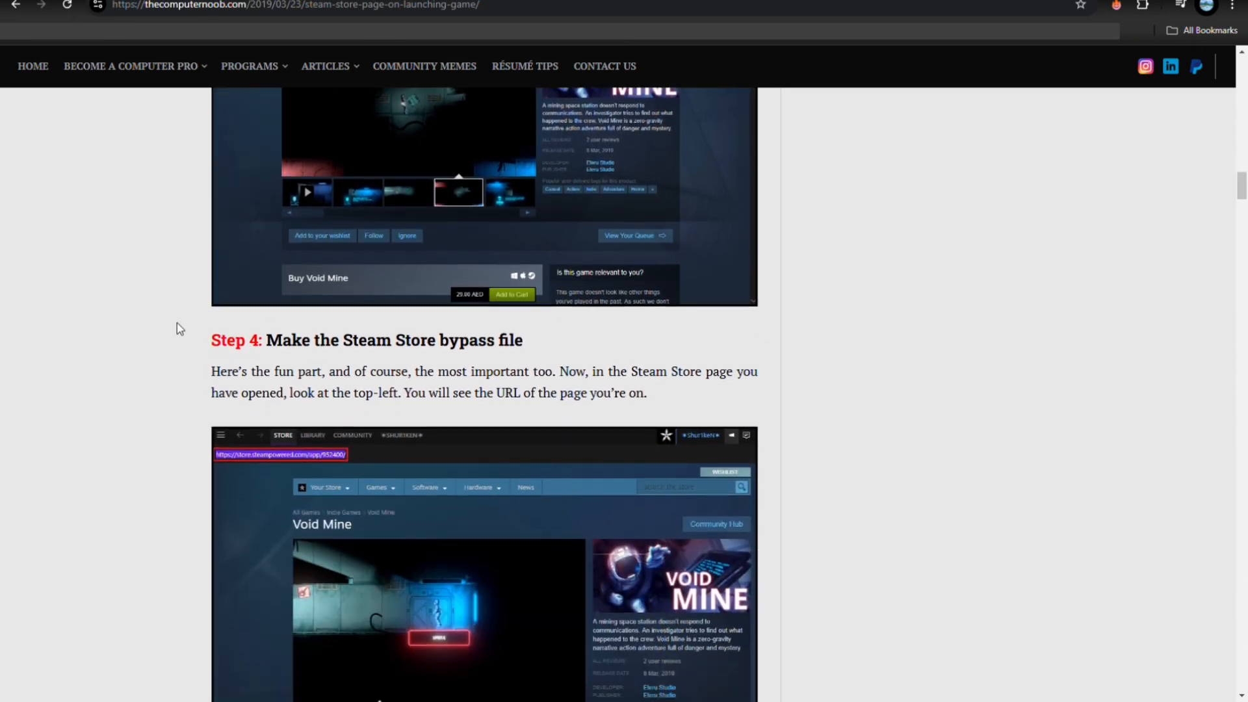
scroll("down", 3)
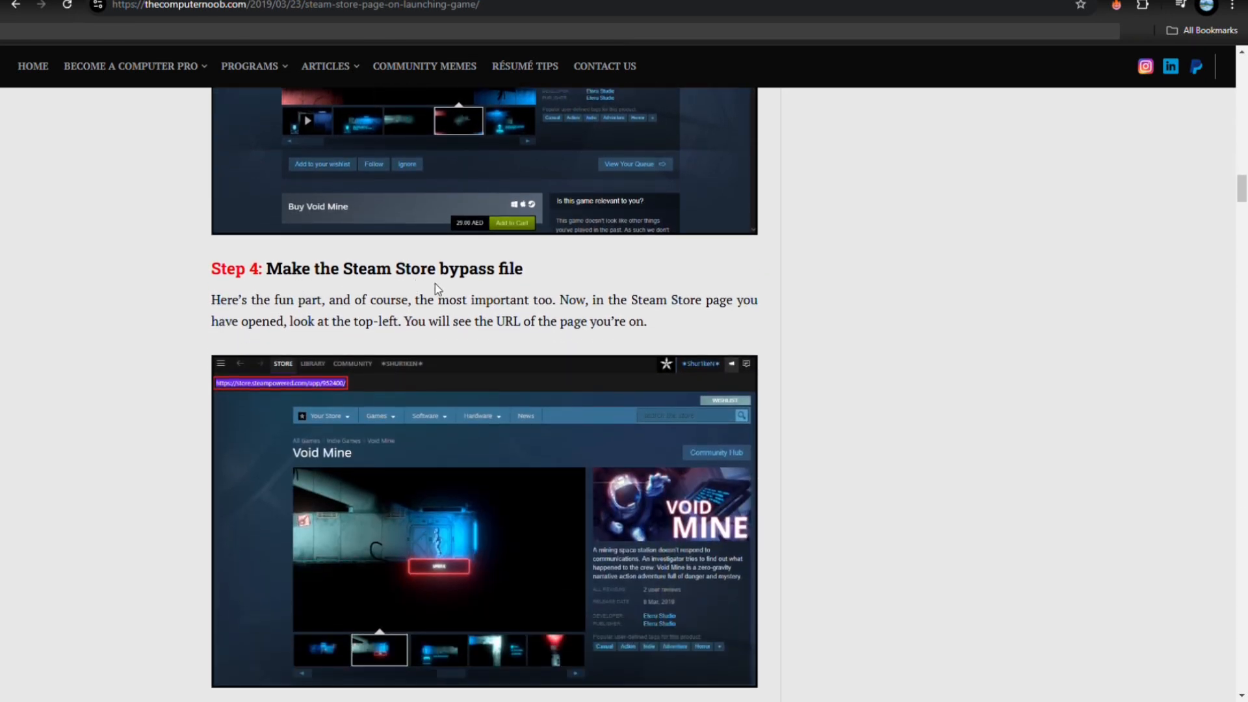
mouse_move(555, 282)
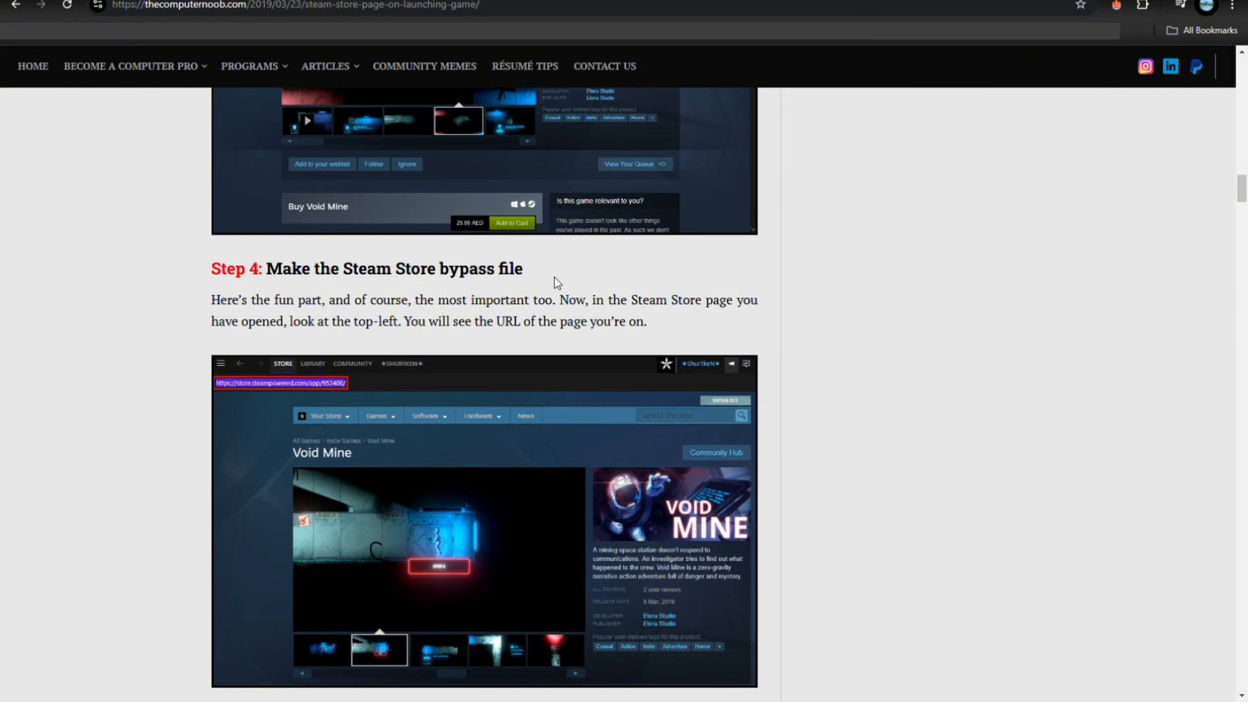
mouse_move(378, 319)
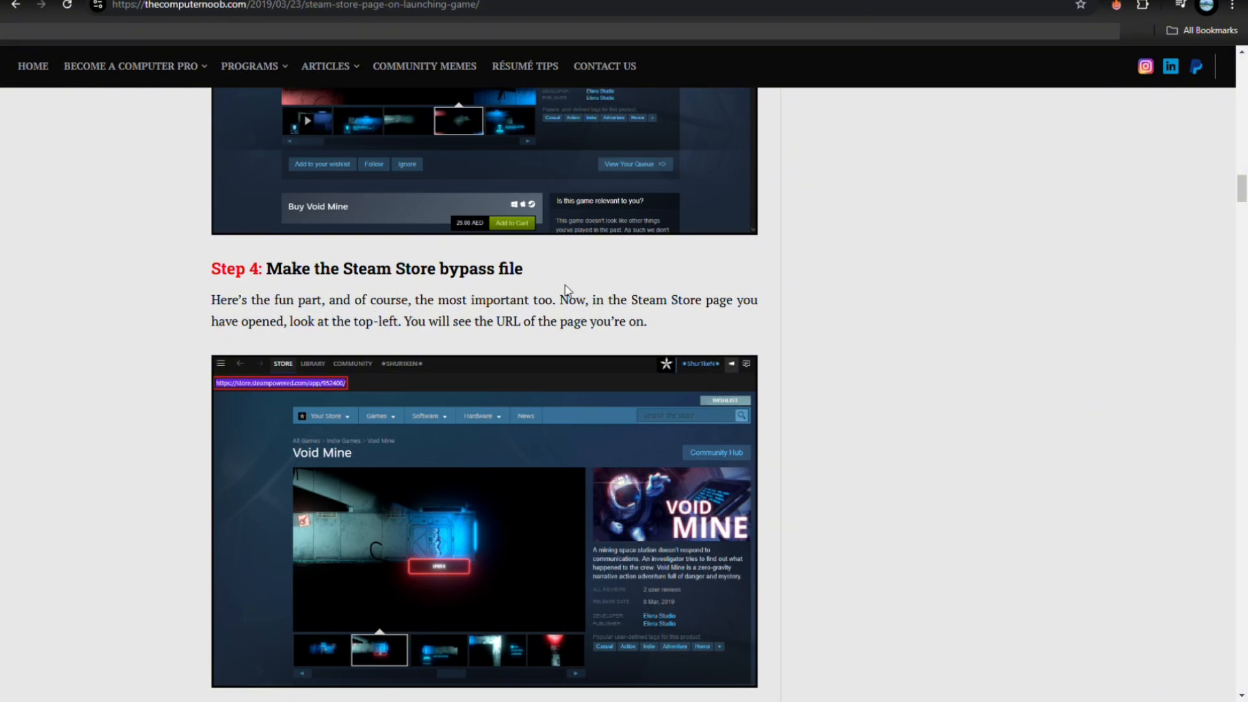
mouse_move(611, 316)
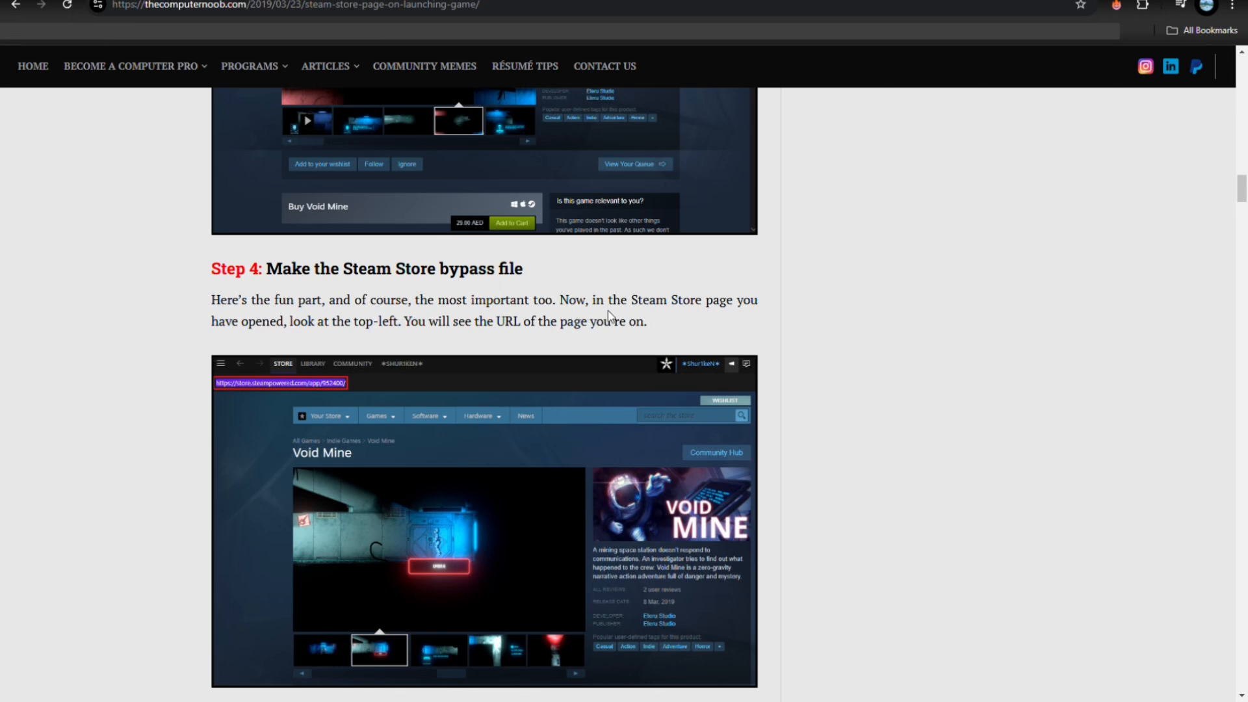
mouse_move(245, 353)
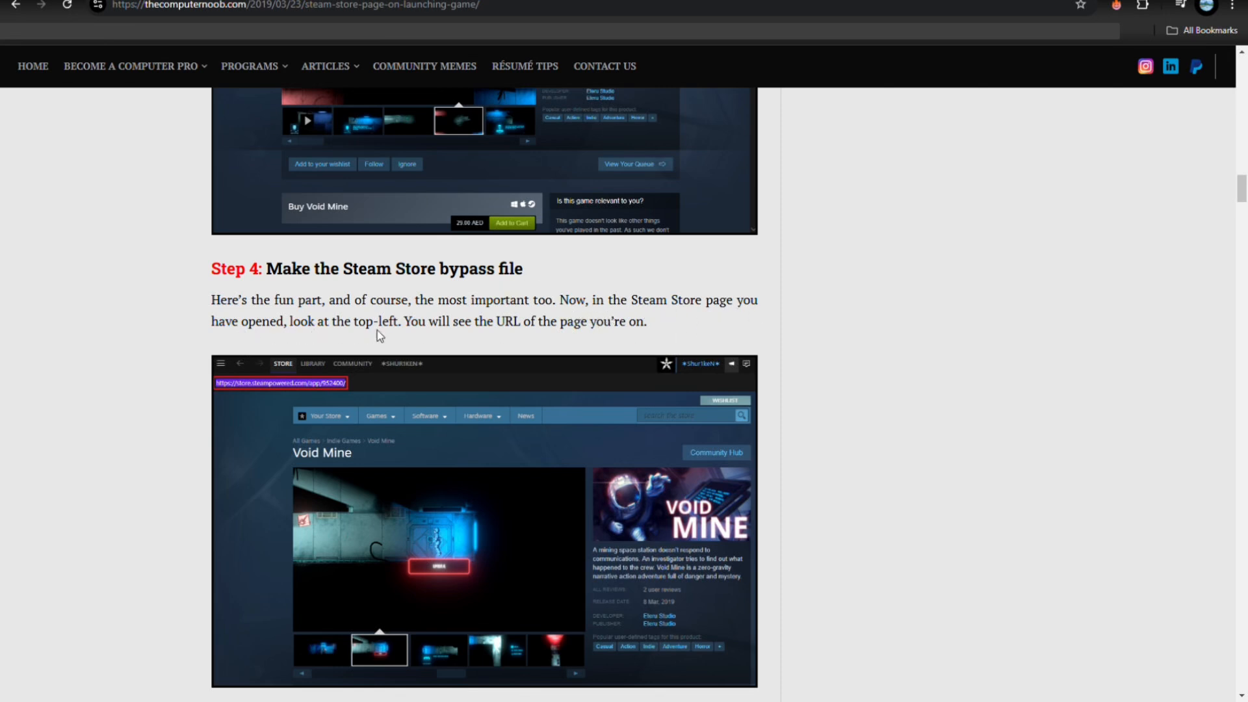
scroll("down", 3)
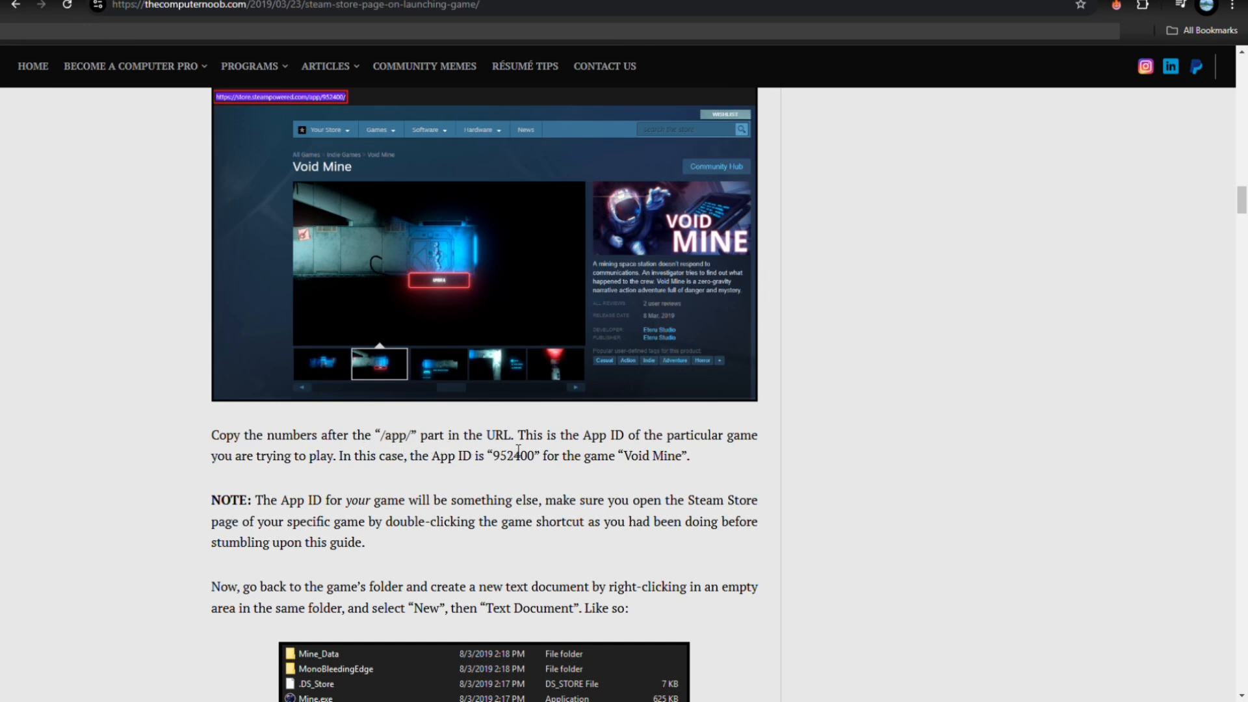
mouse_move(649, 447)
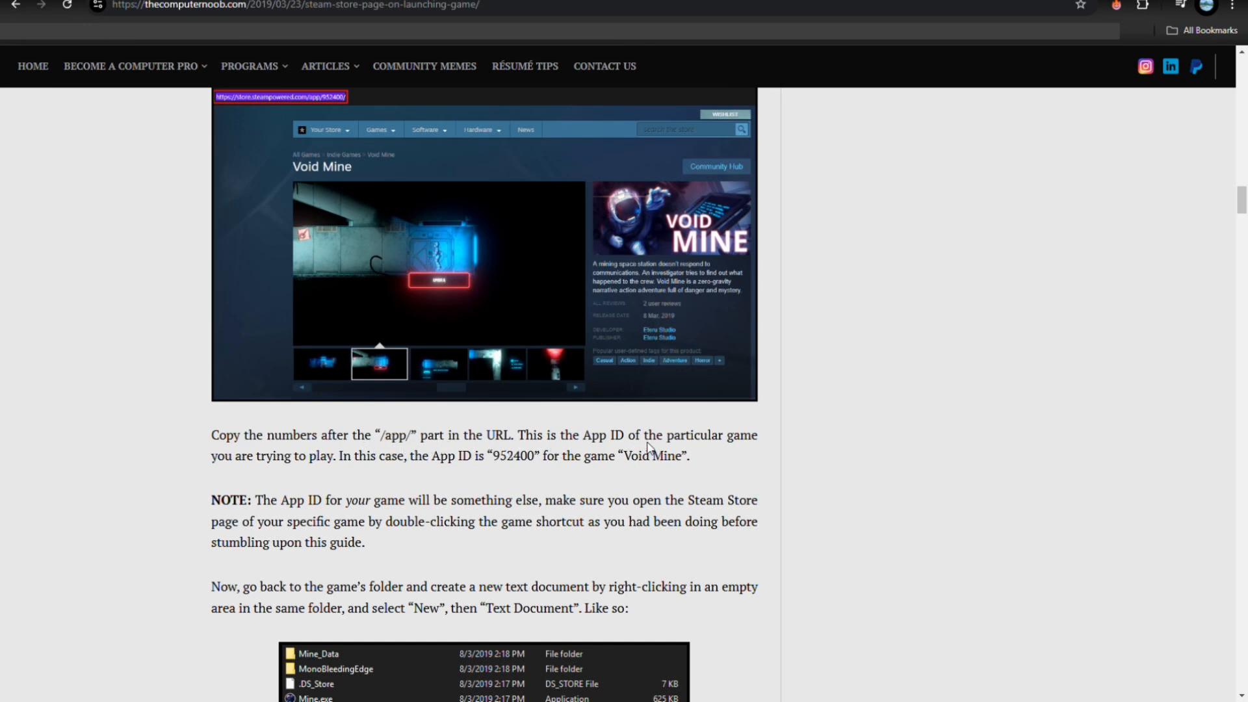
mouse_move(352, 477)
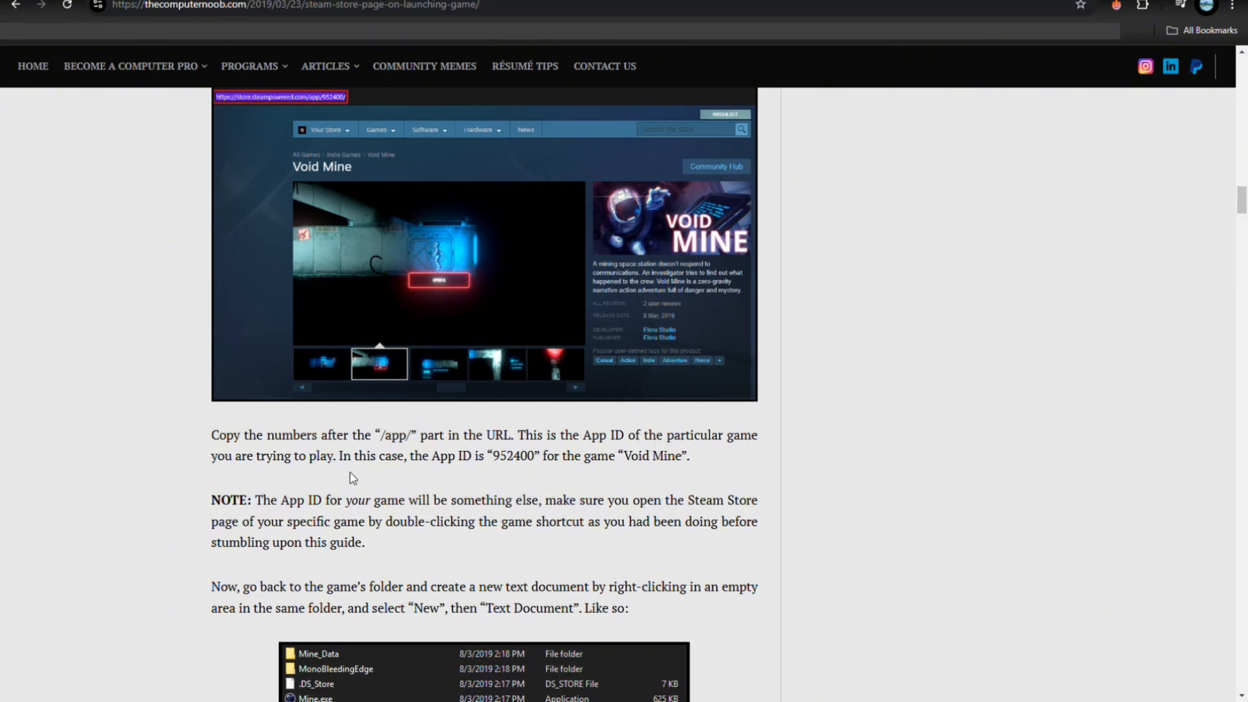
mouse_move(424, 469)
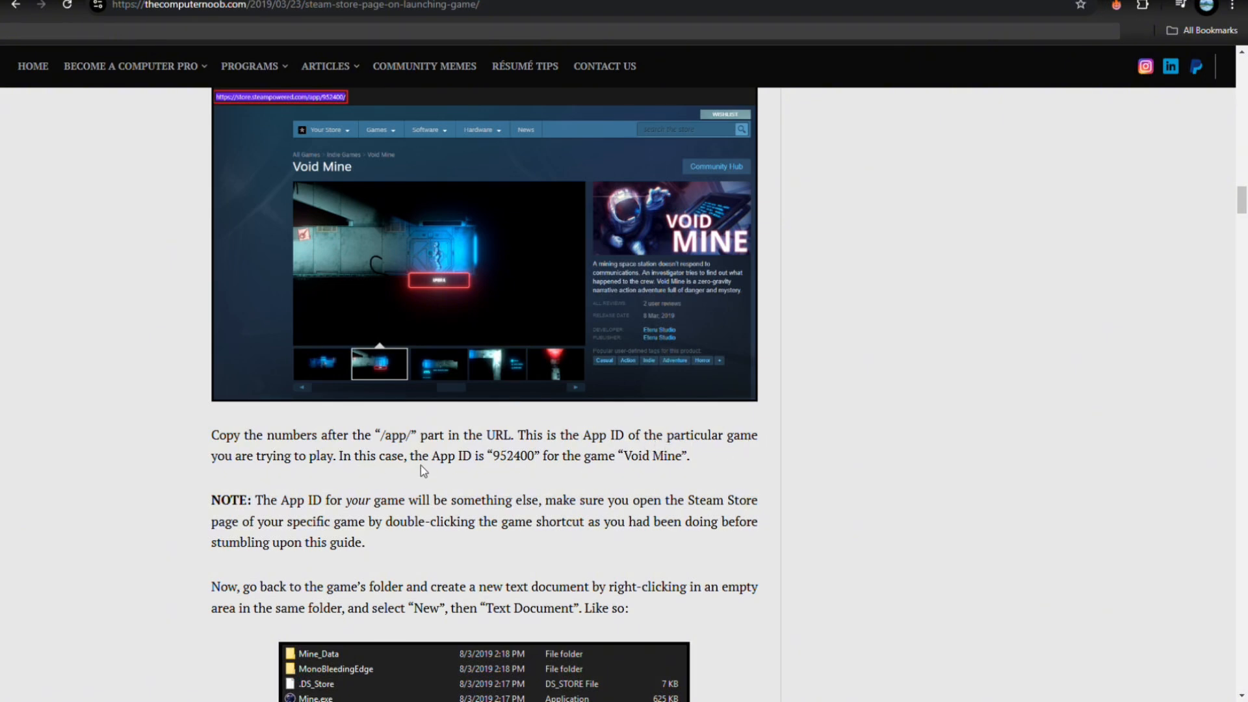
scroll("down", 3)
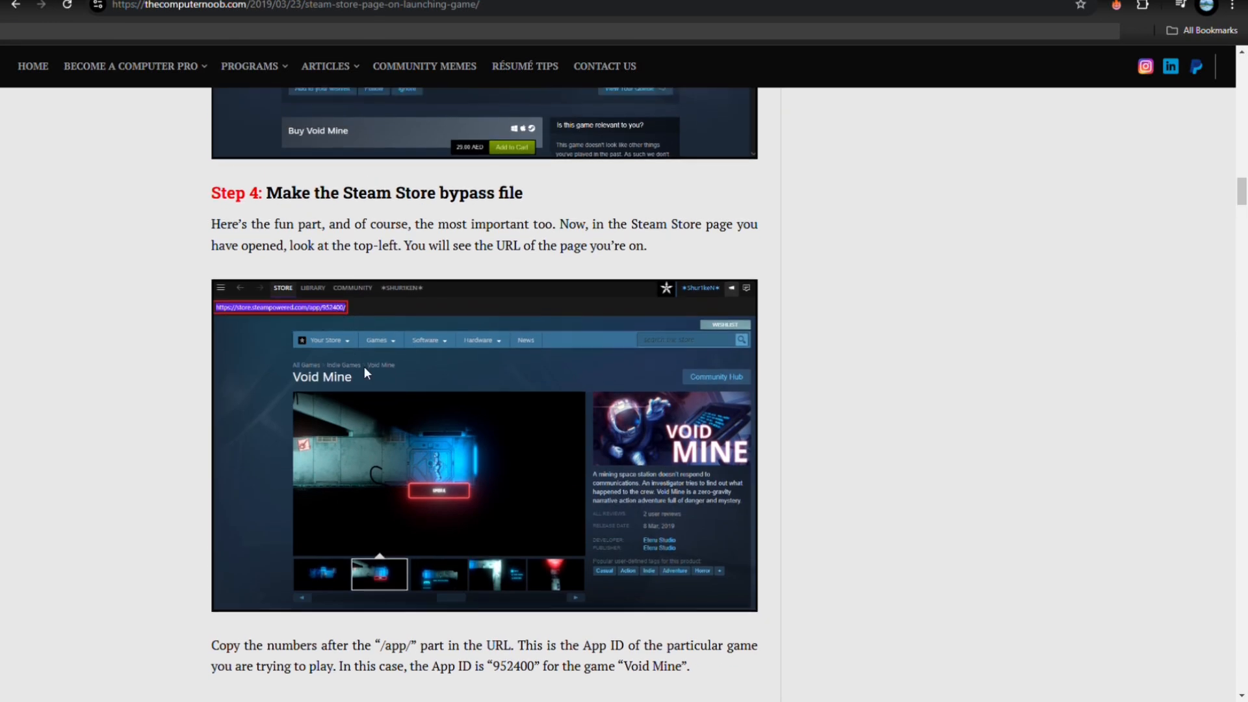
scroll("down", 3)
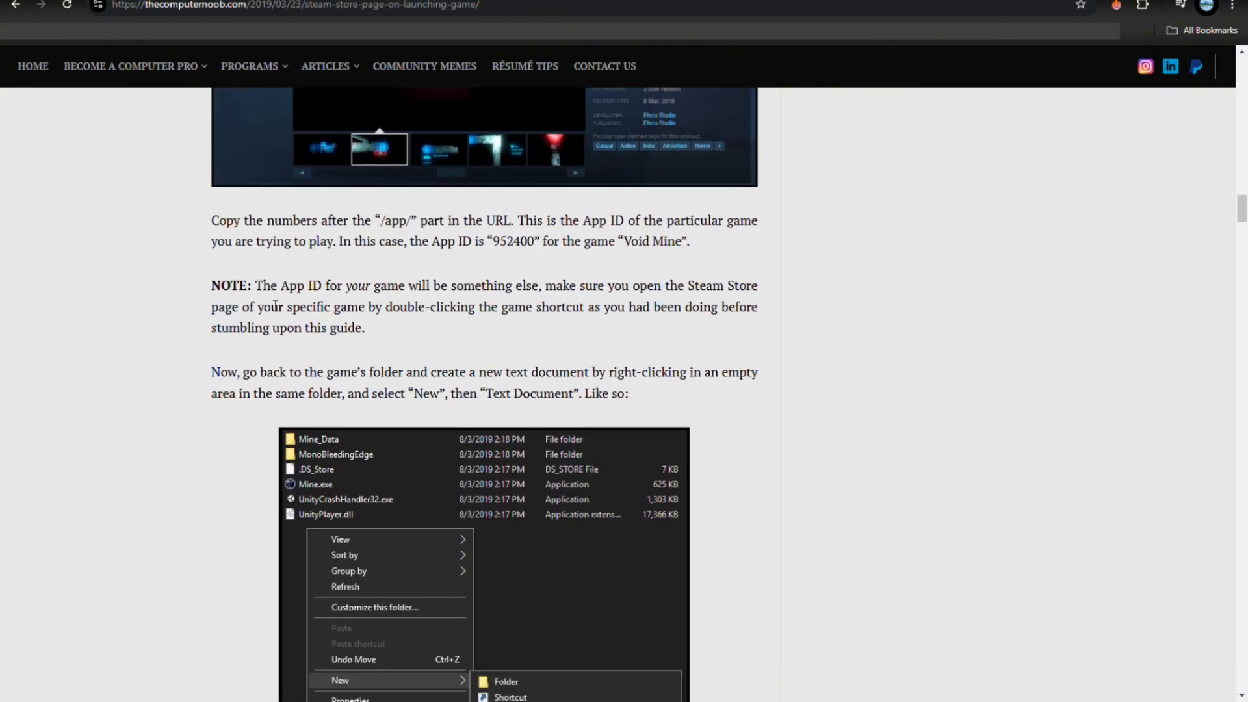
mouse_move(534, 313)
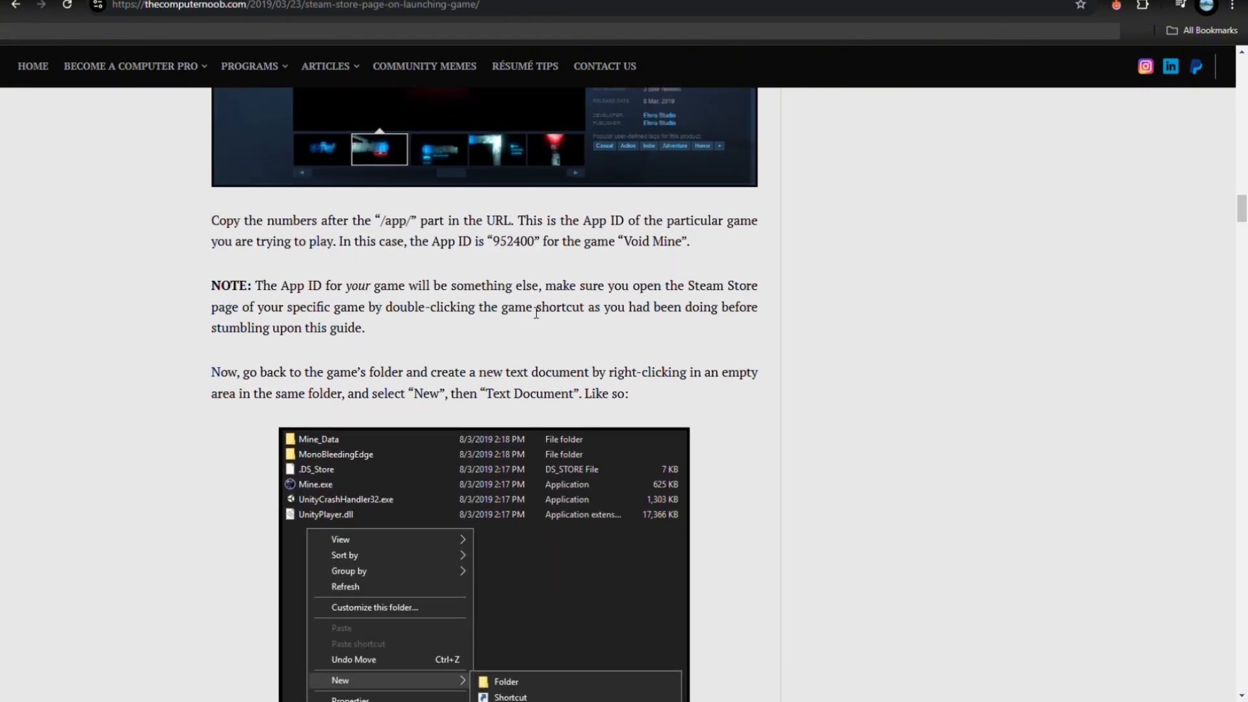
mouse_move(565, 333)
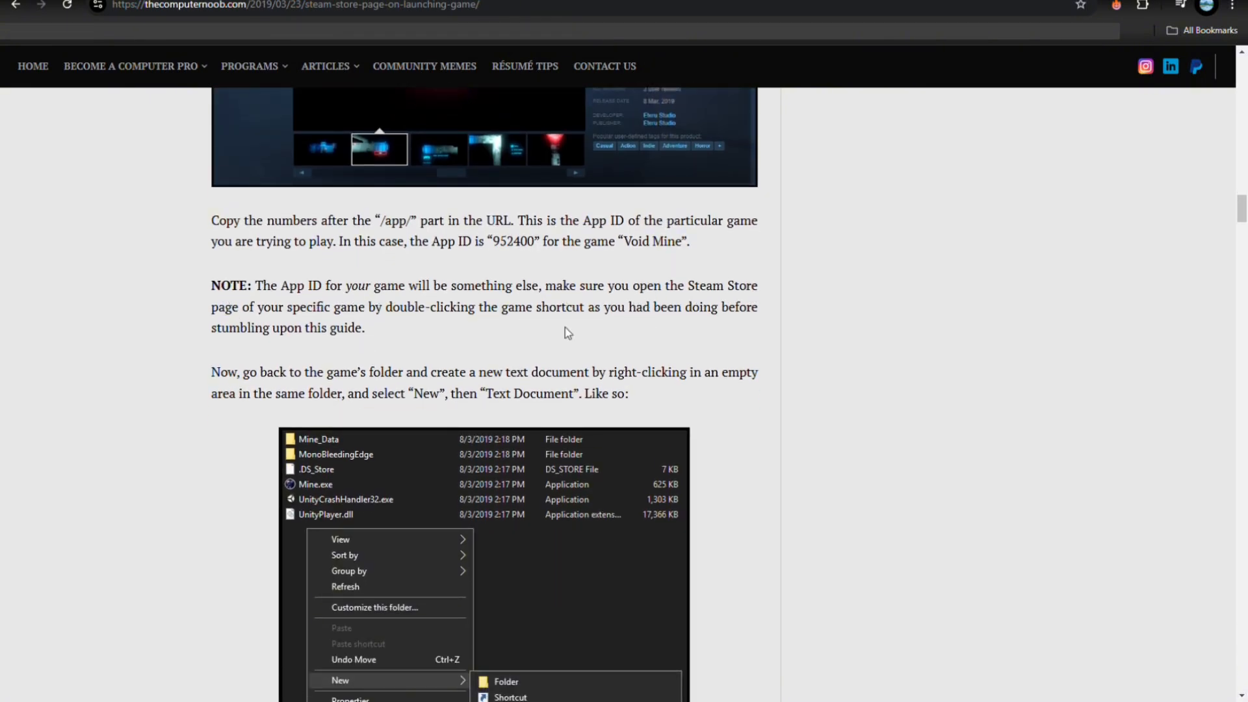
mouse_move(399, 323)
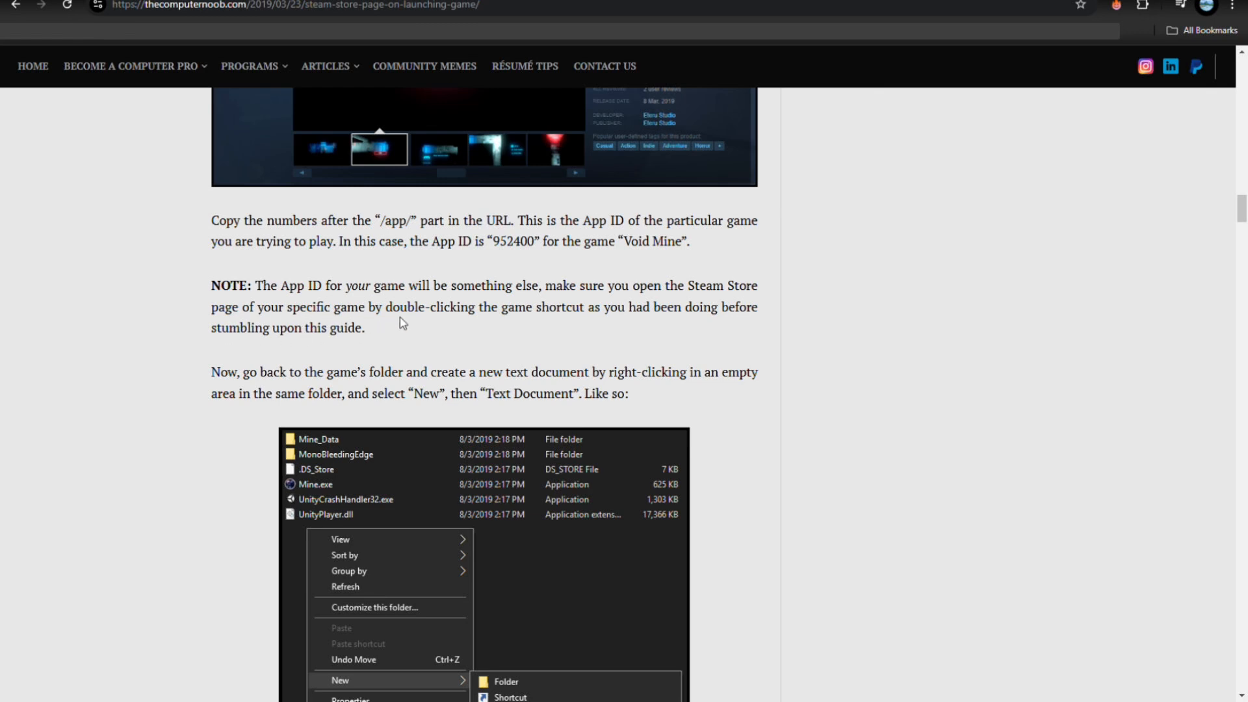
mouse_move(525, 318)
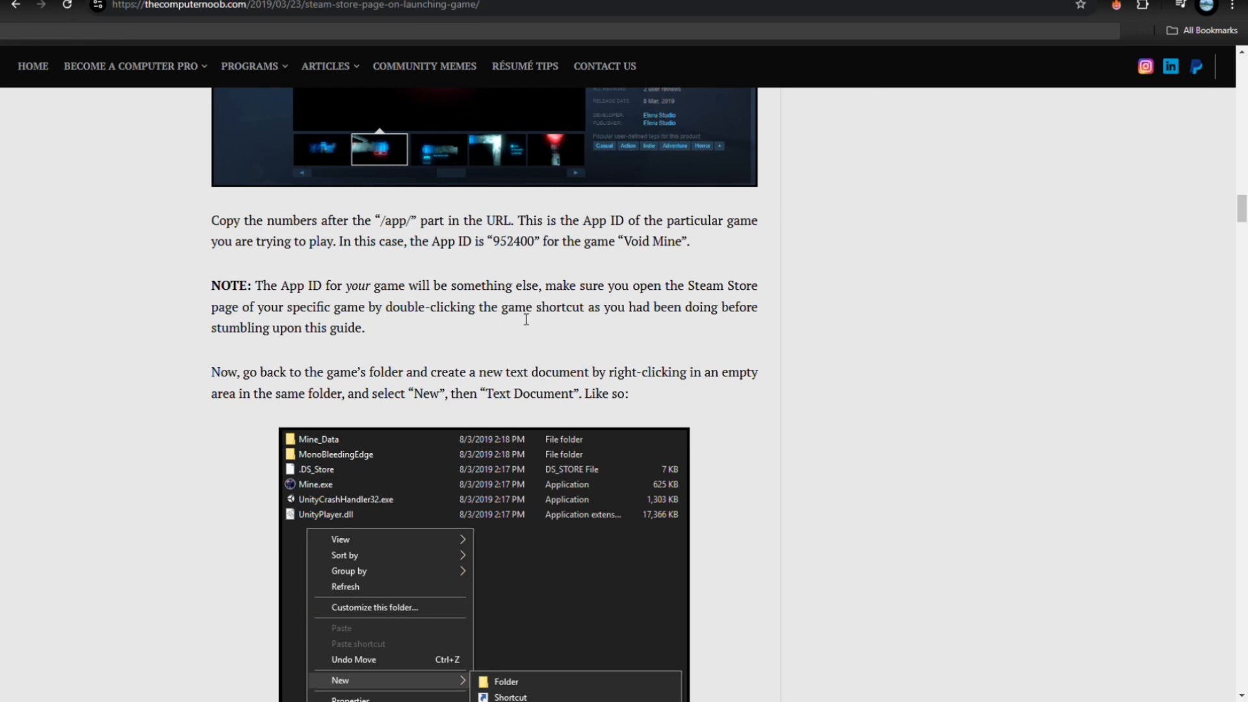
mouse_move(687, 326)
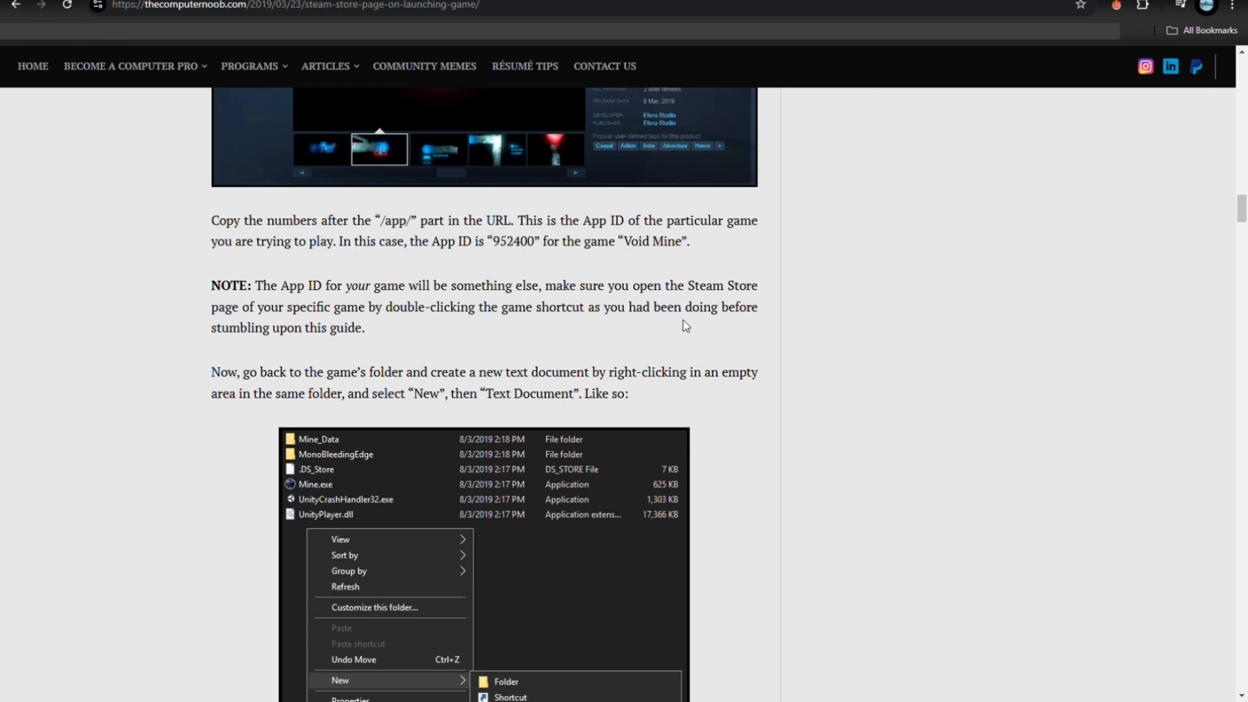
mouse_move(307, 348)
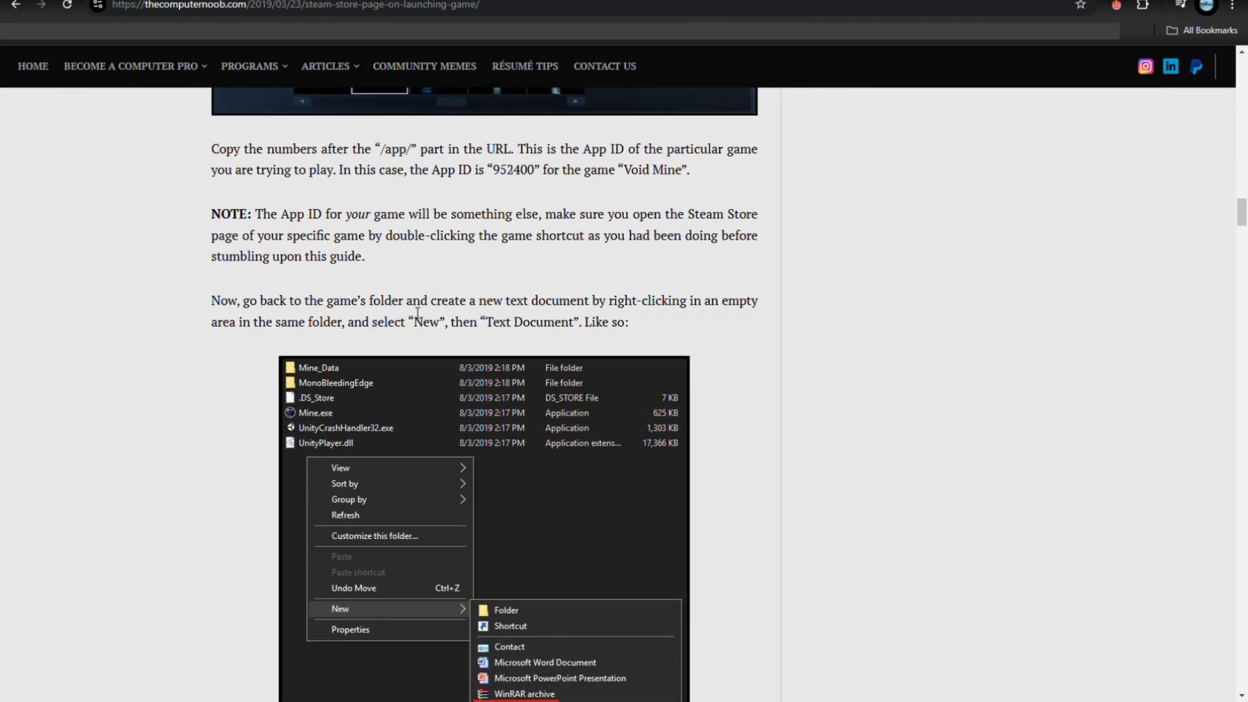
mouse_move(595, 317)
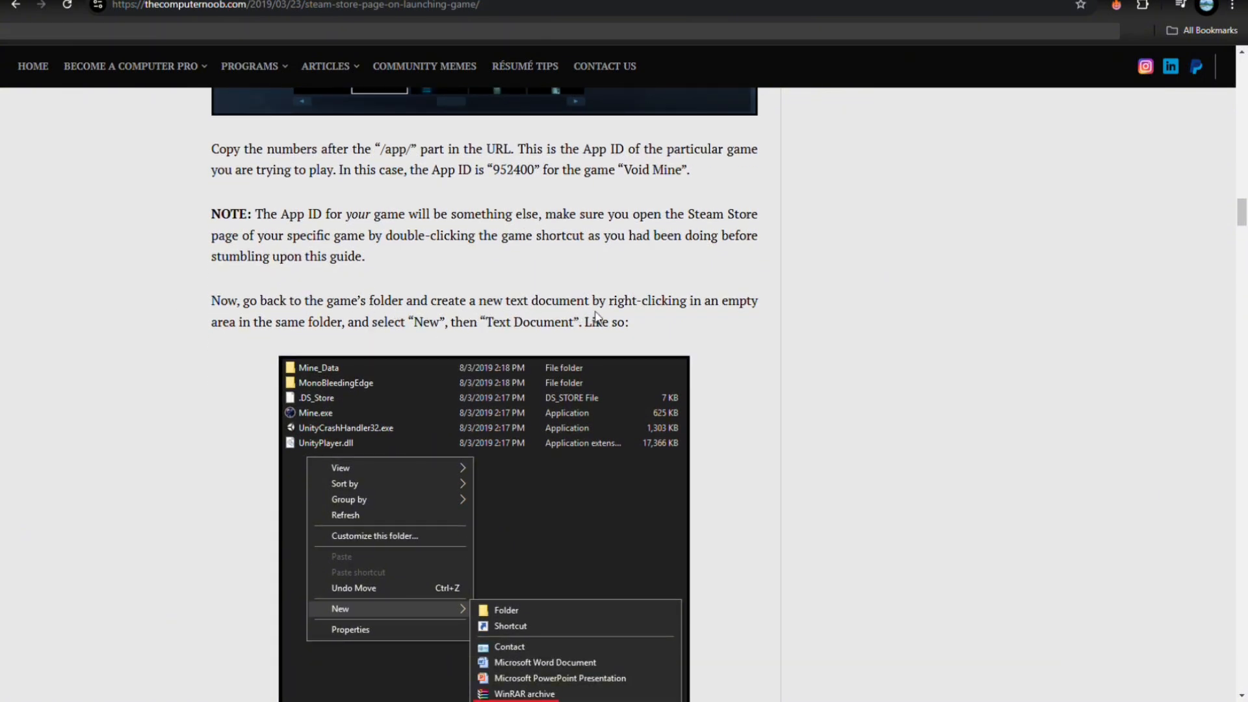
mouse_move(739, 317)
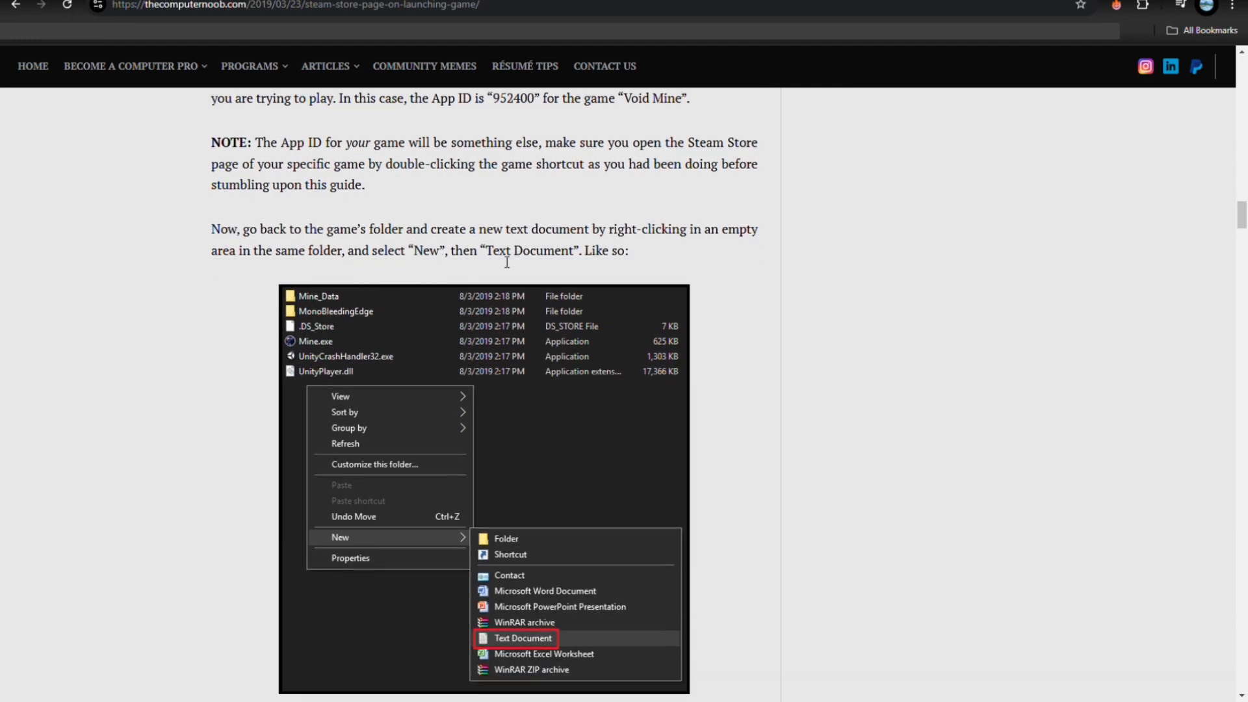
scroll("down", 3)
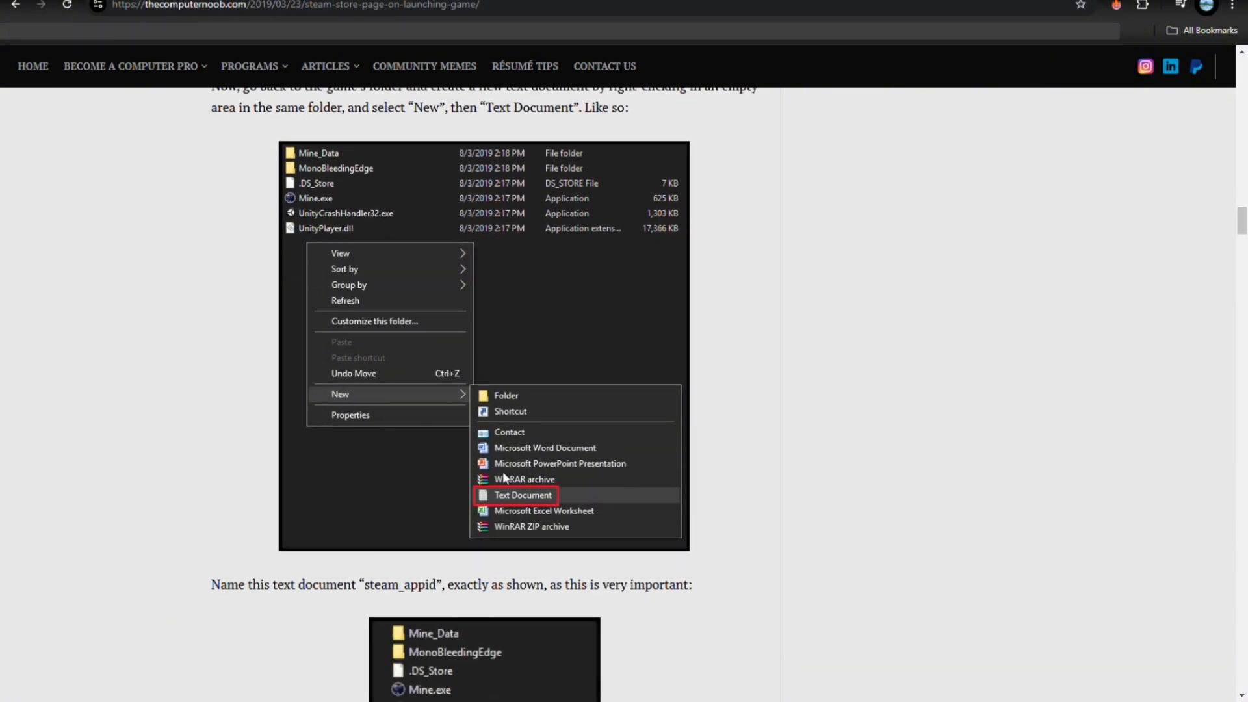
scroll("down", 3)
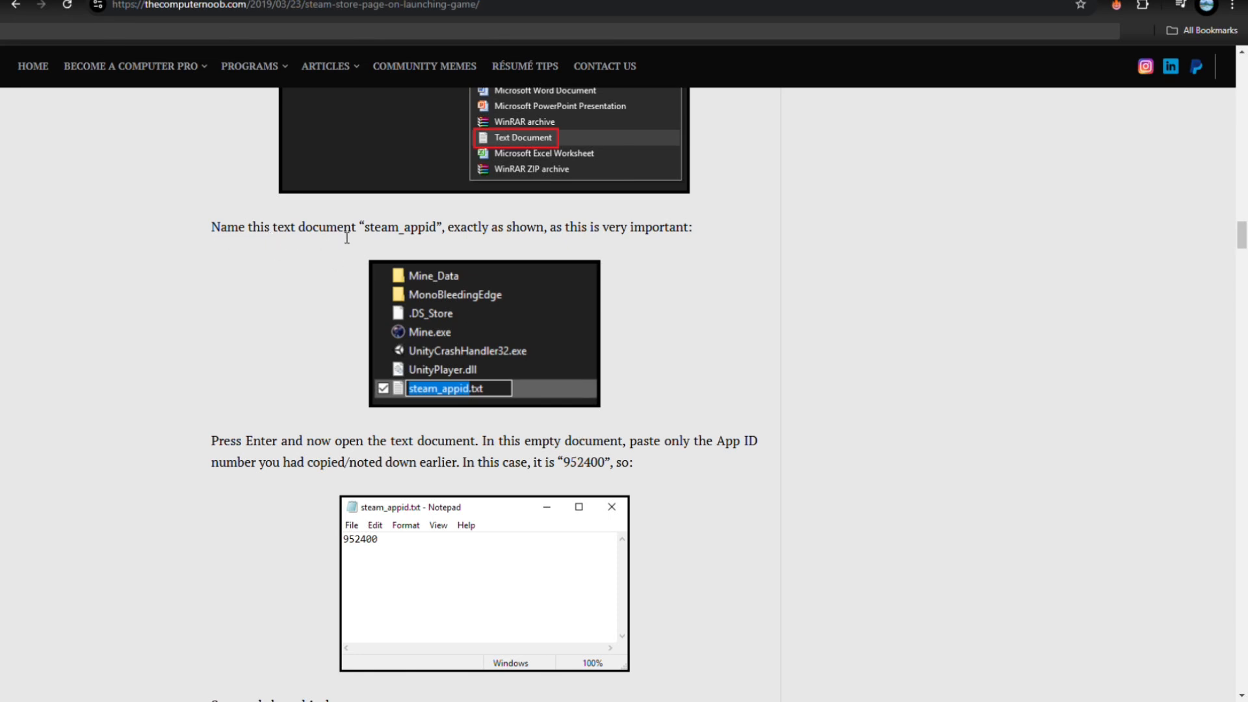
mouse_move(373, 246)
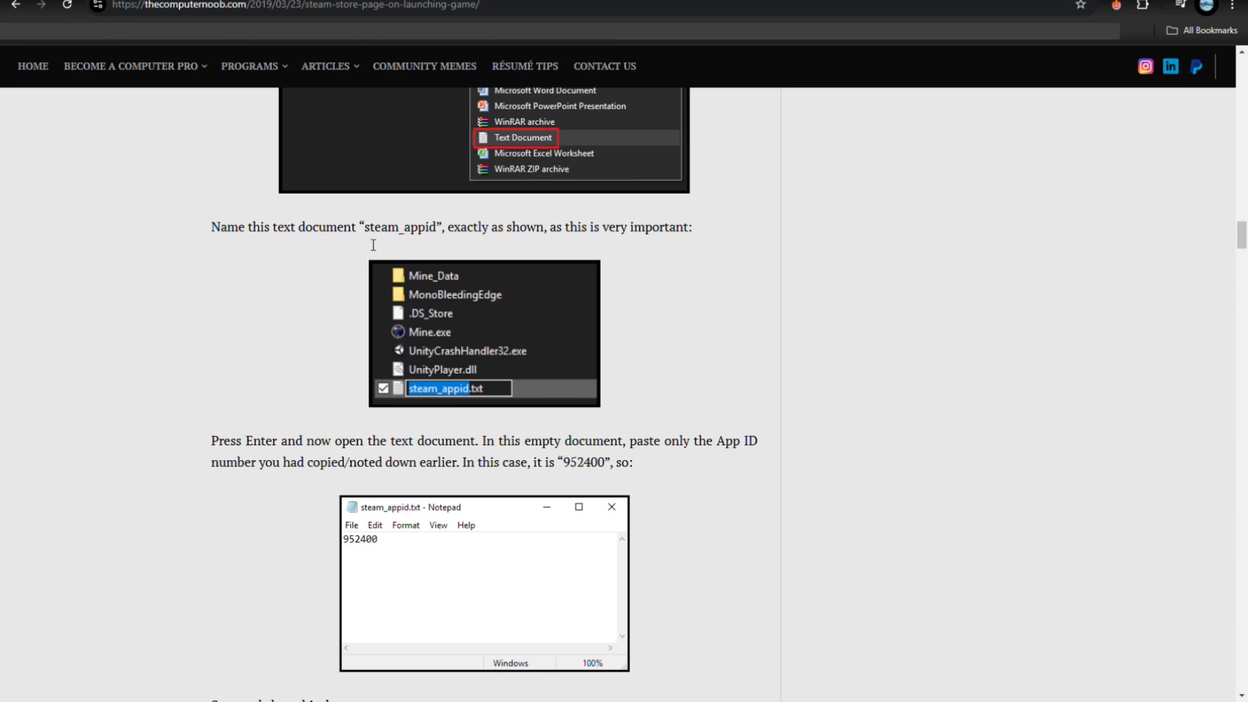
mouse_move(598, 238)
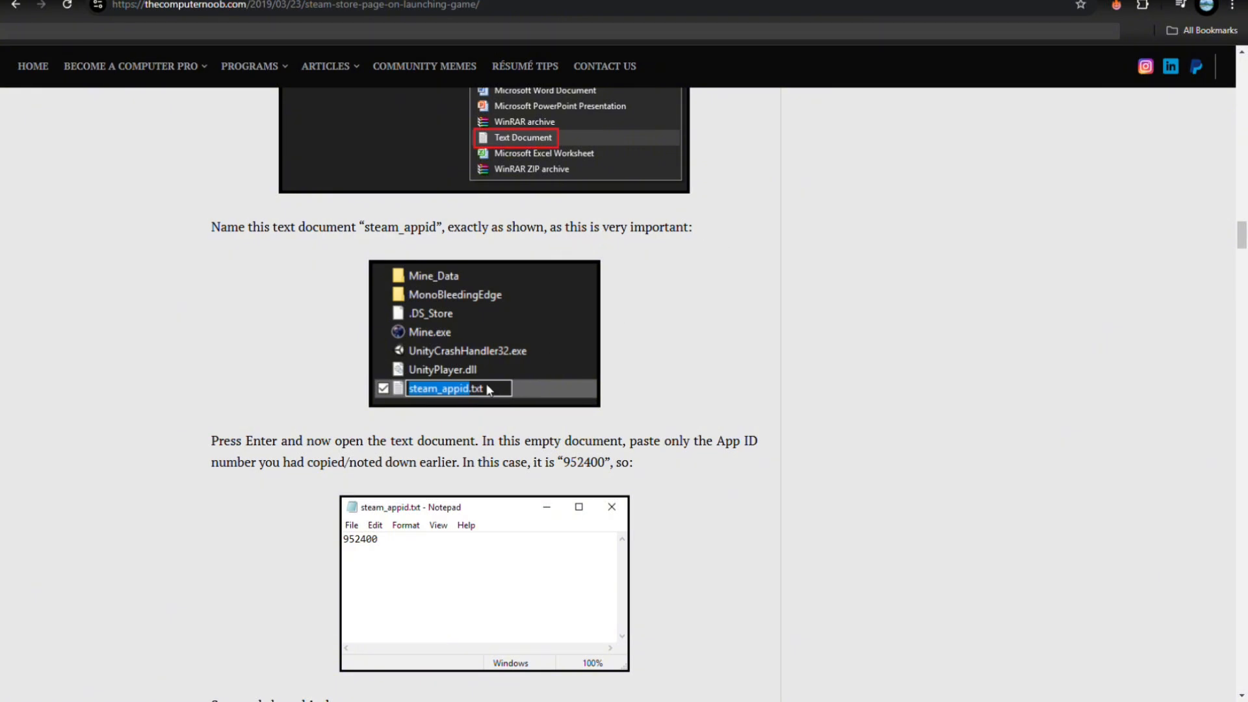
mouse_move(452, 398)
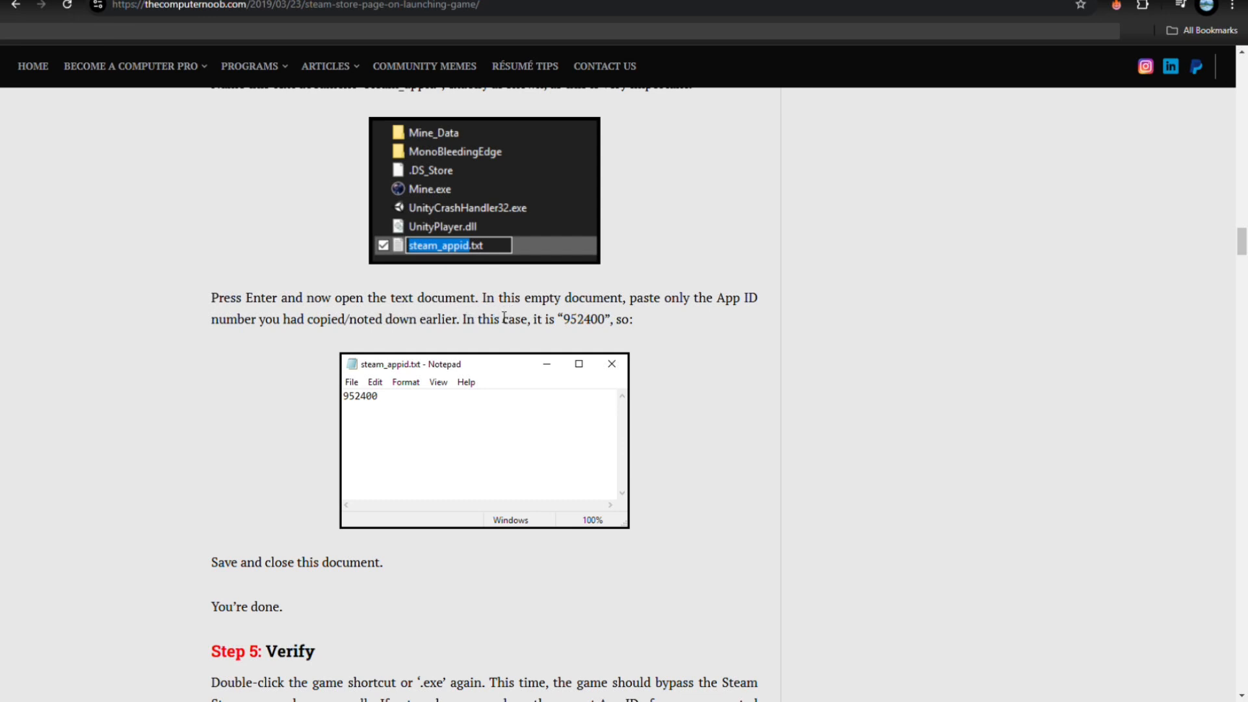
mouse_move(629, 327)
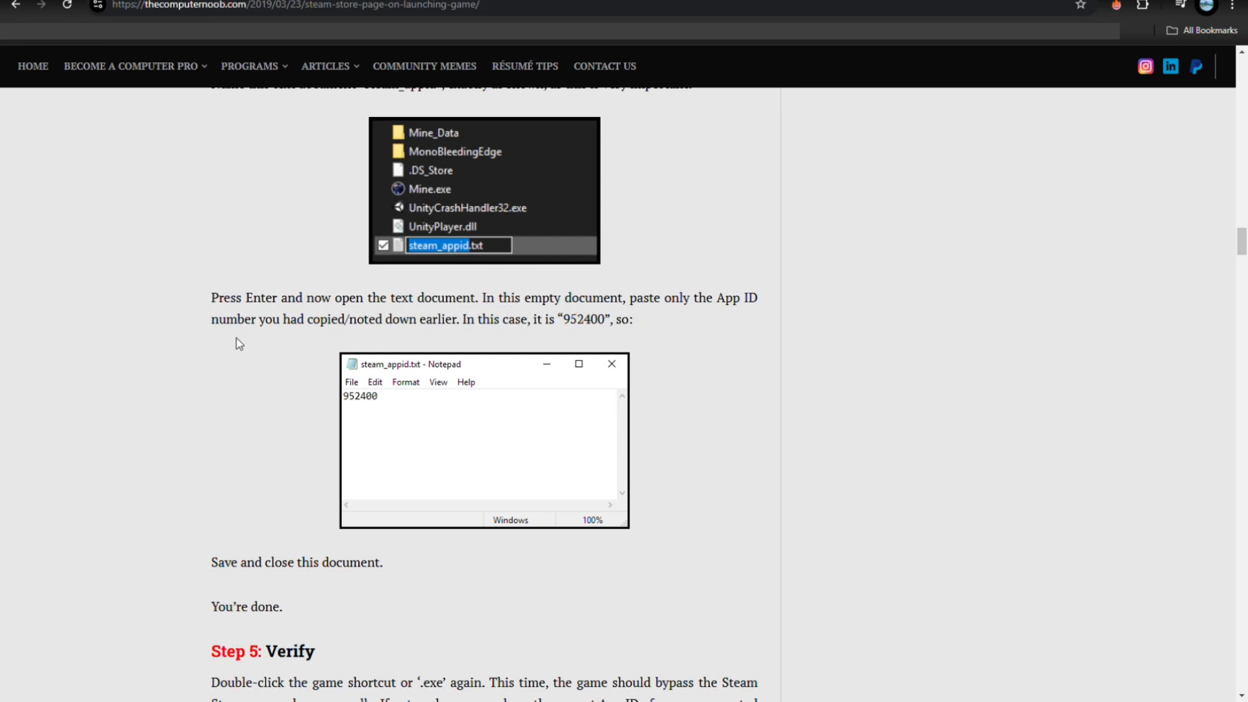
mouse_move(398, 331)
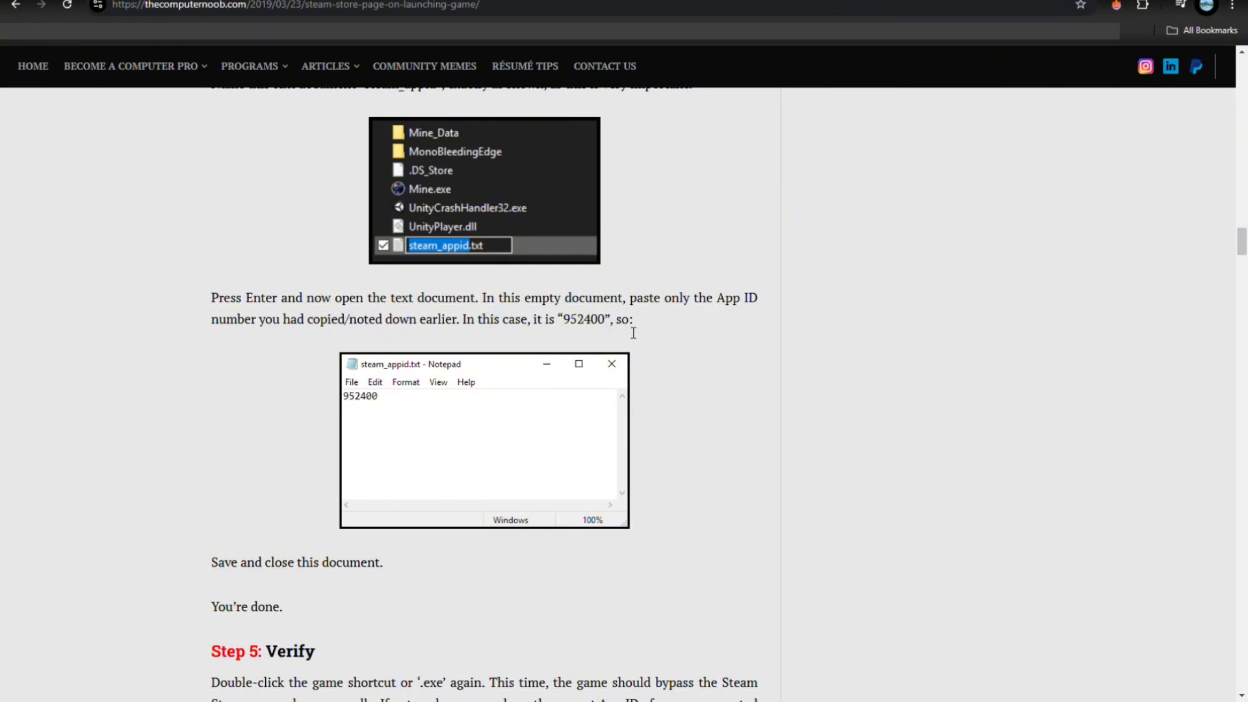
mouse_move(413, 407)
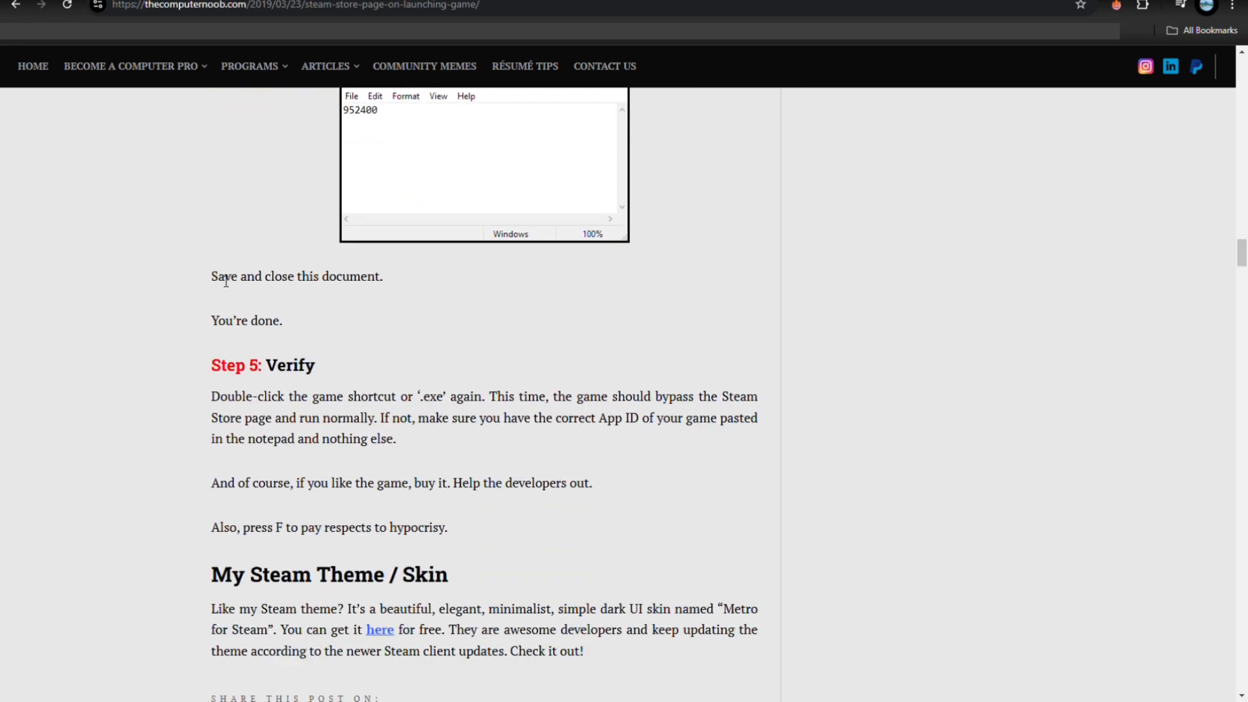
mouse_move(420, 295)
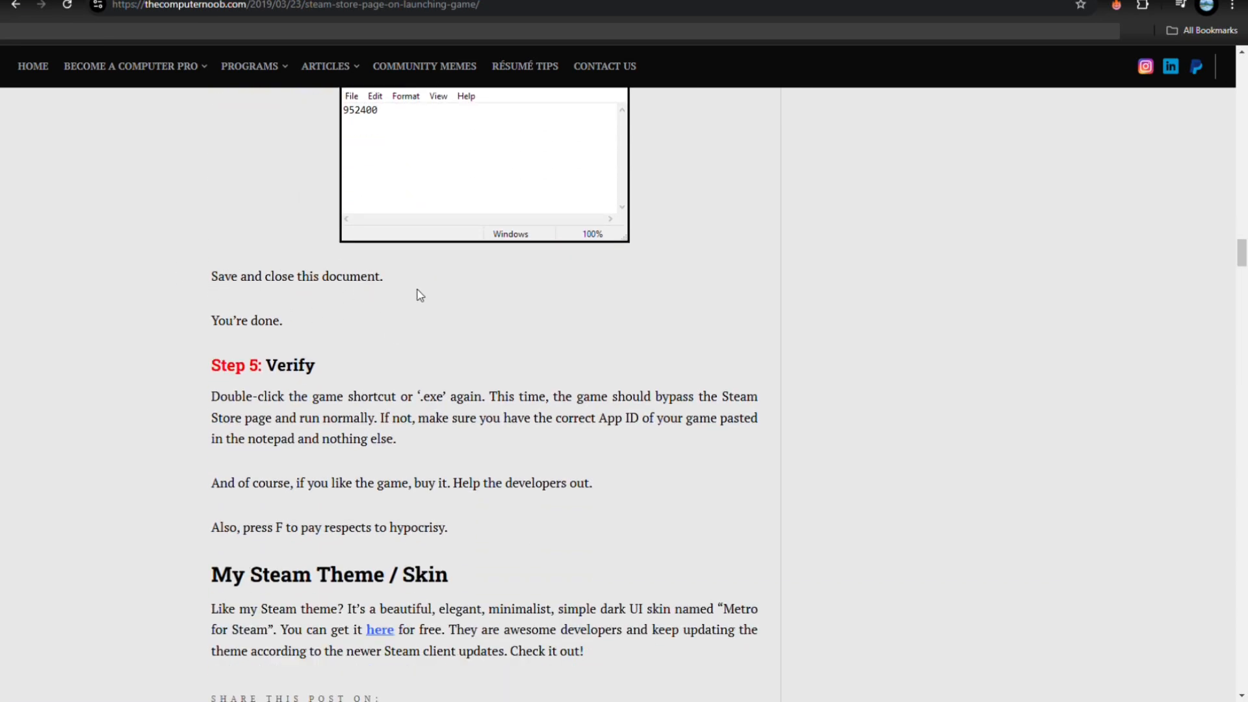
mouse_move(242, 353)
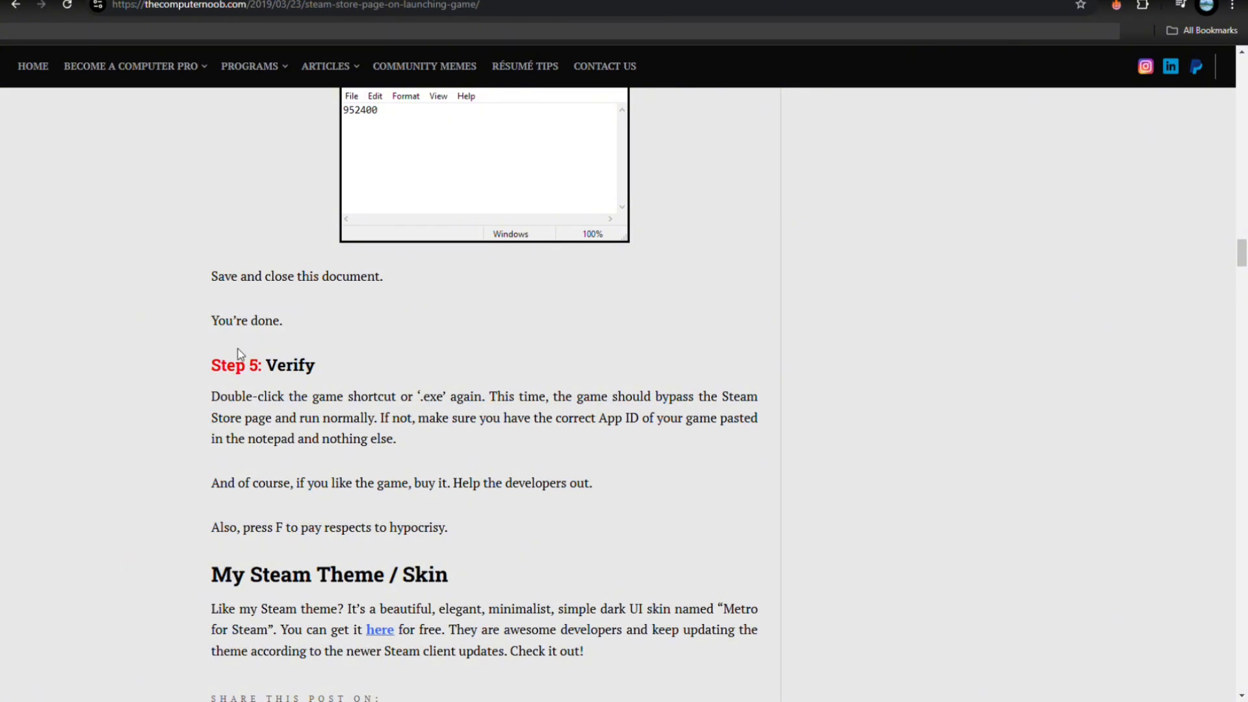
scroll("down", 3)
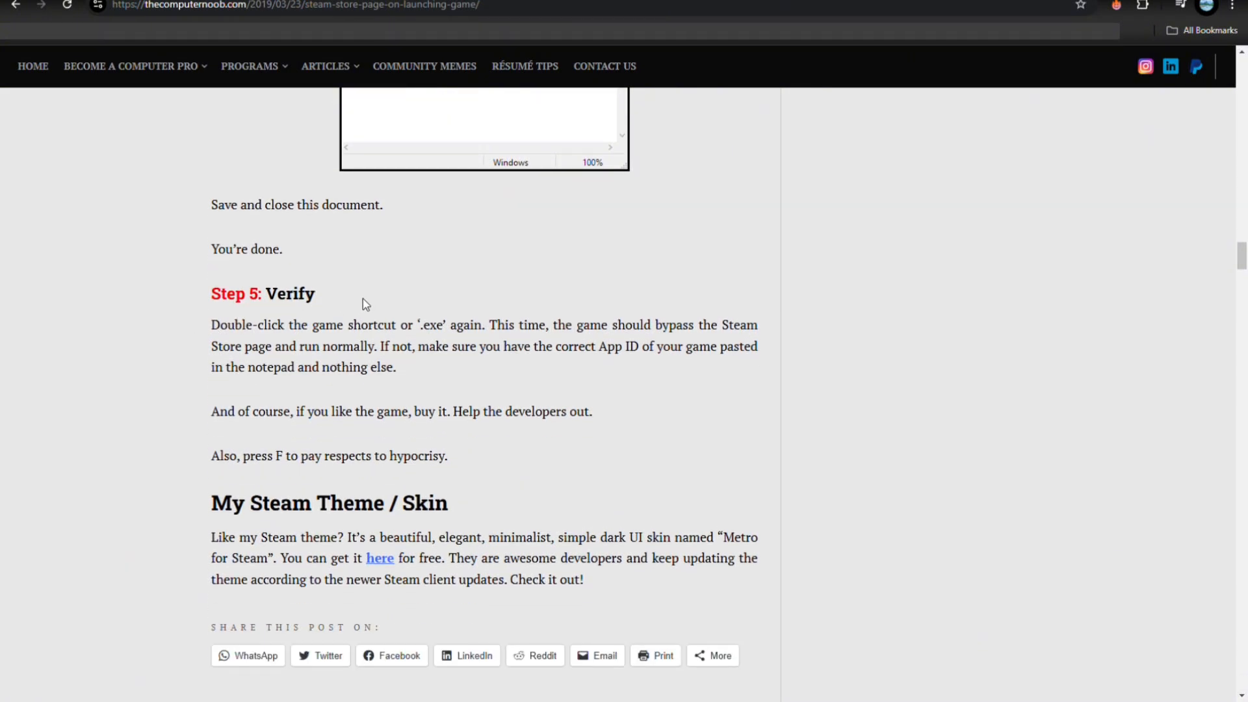
scroll("down", 3)
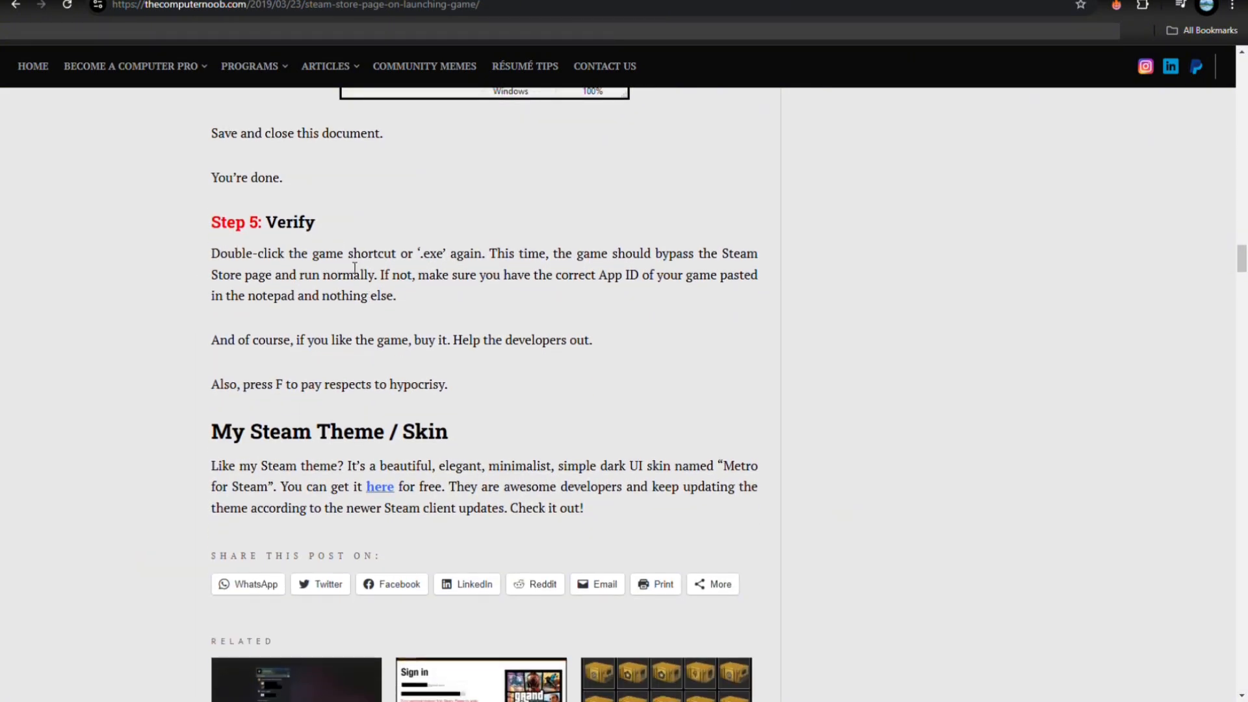
mouse_move(442, 268)
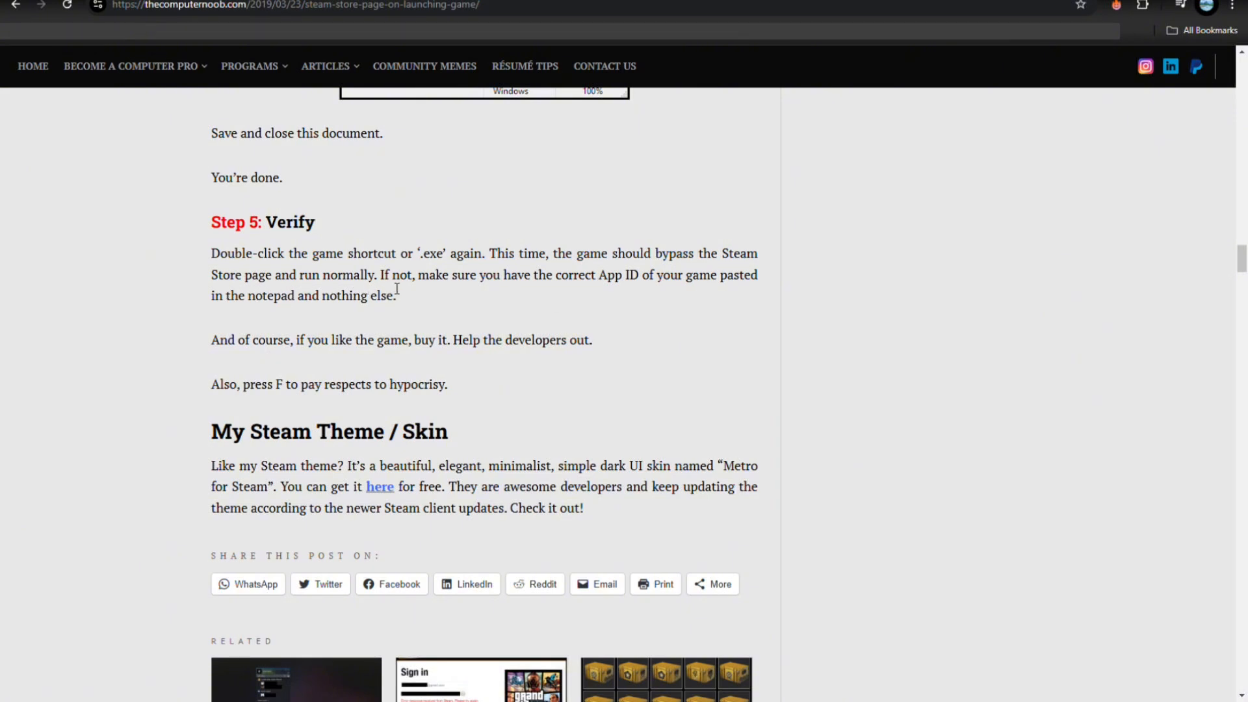
mouse_move(547, 289)
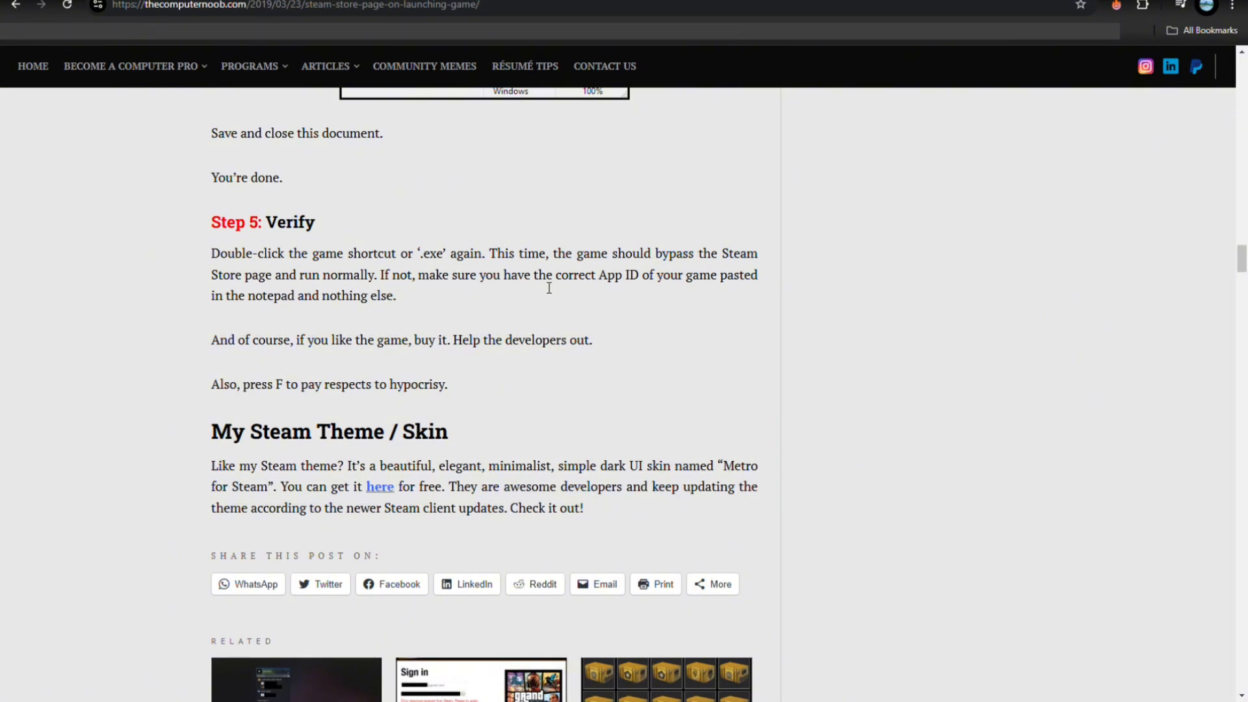
mouse_move(672, 291)
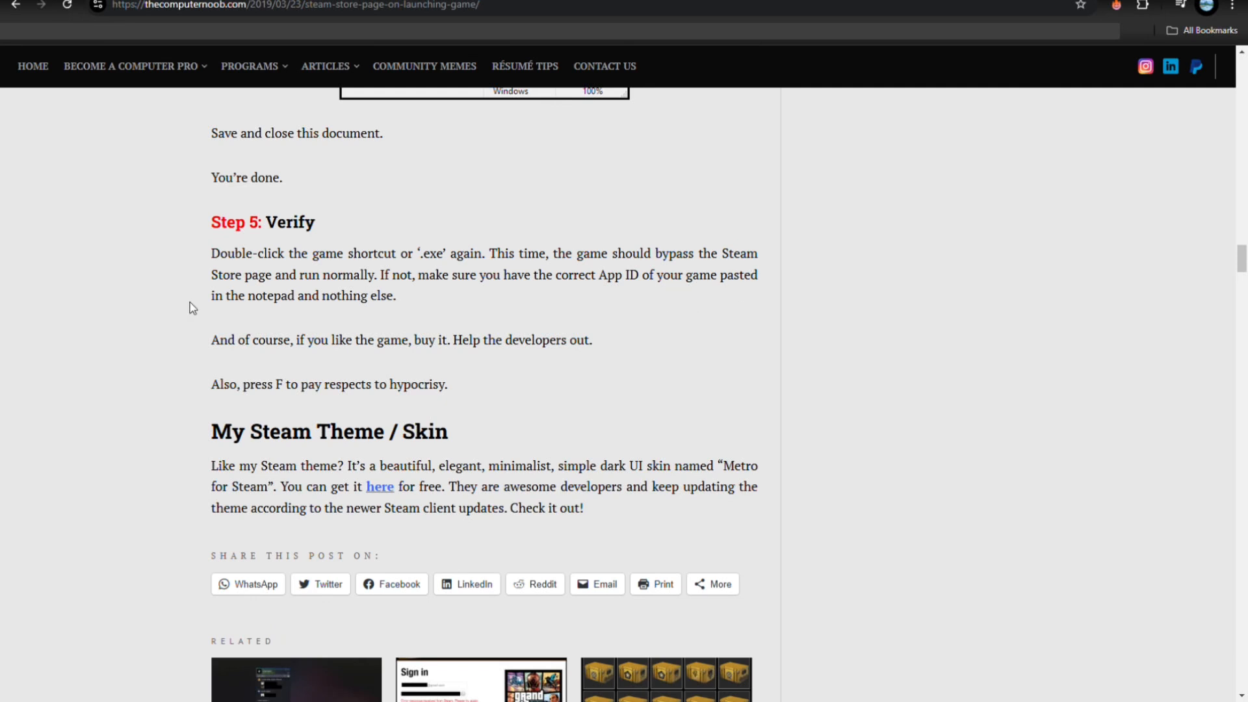
scroll("down", 3)
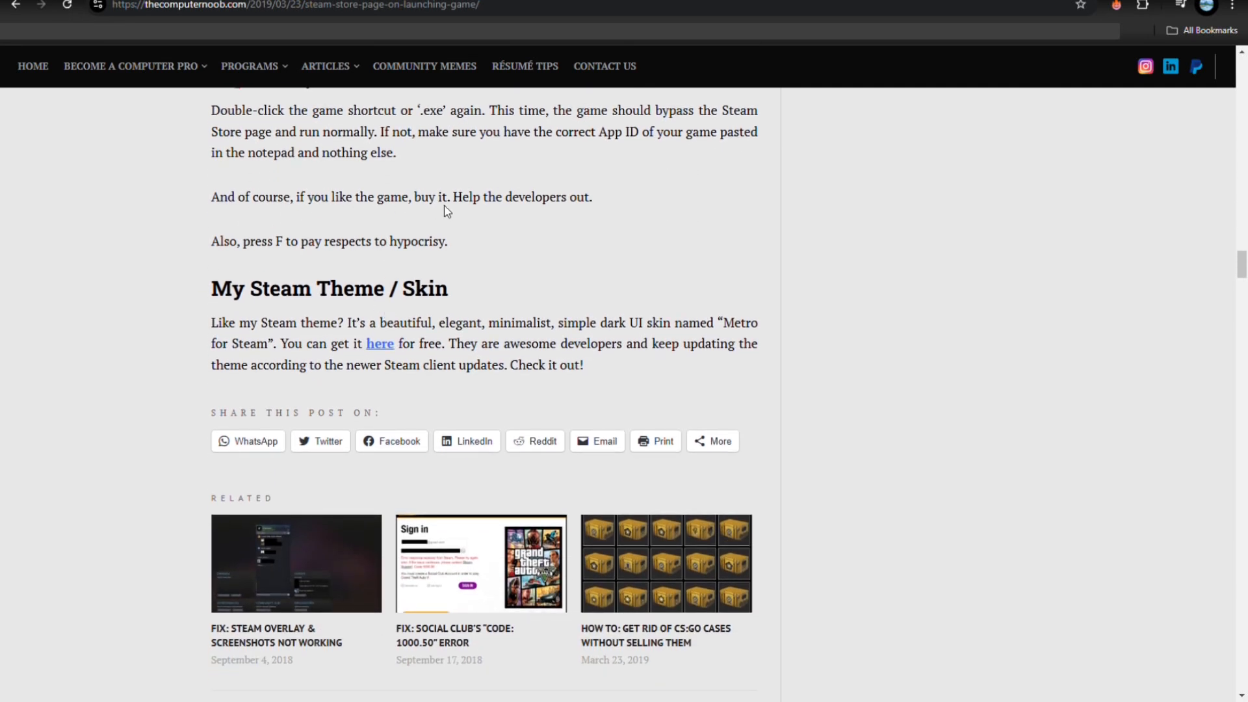
mouse_move(551, 210)
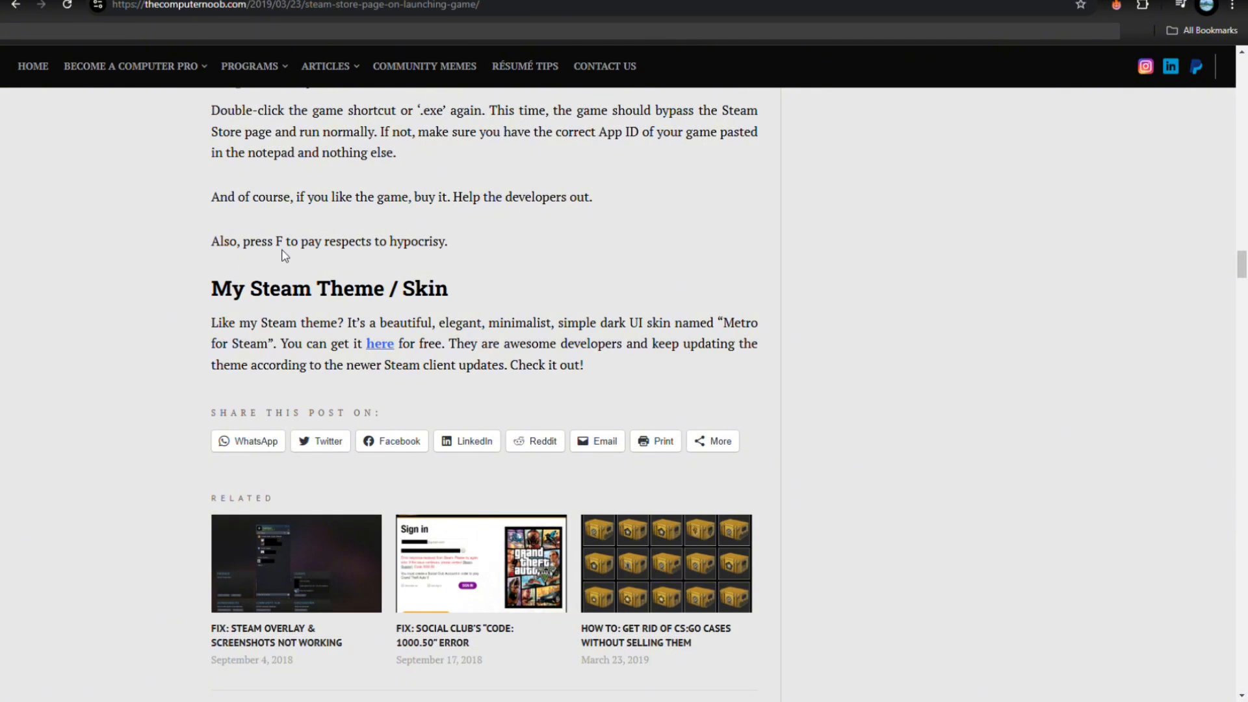
mouse_move(402, 245)
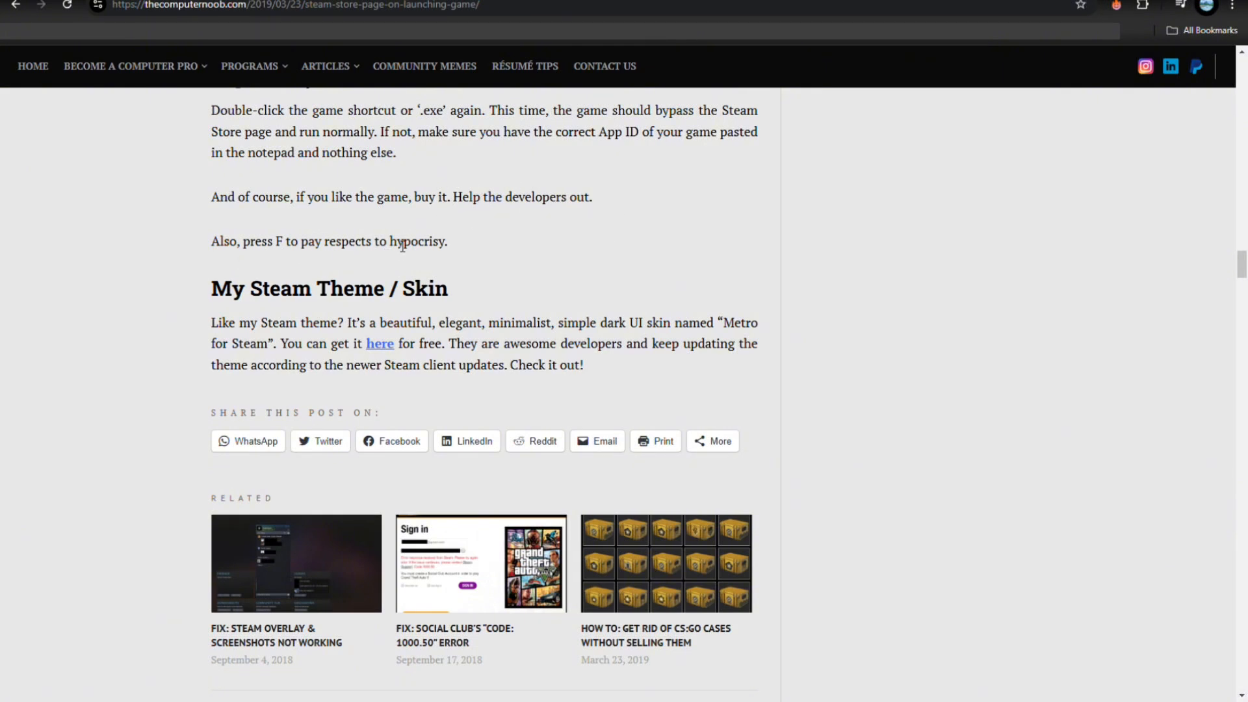
mouse_move(675, 277)
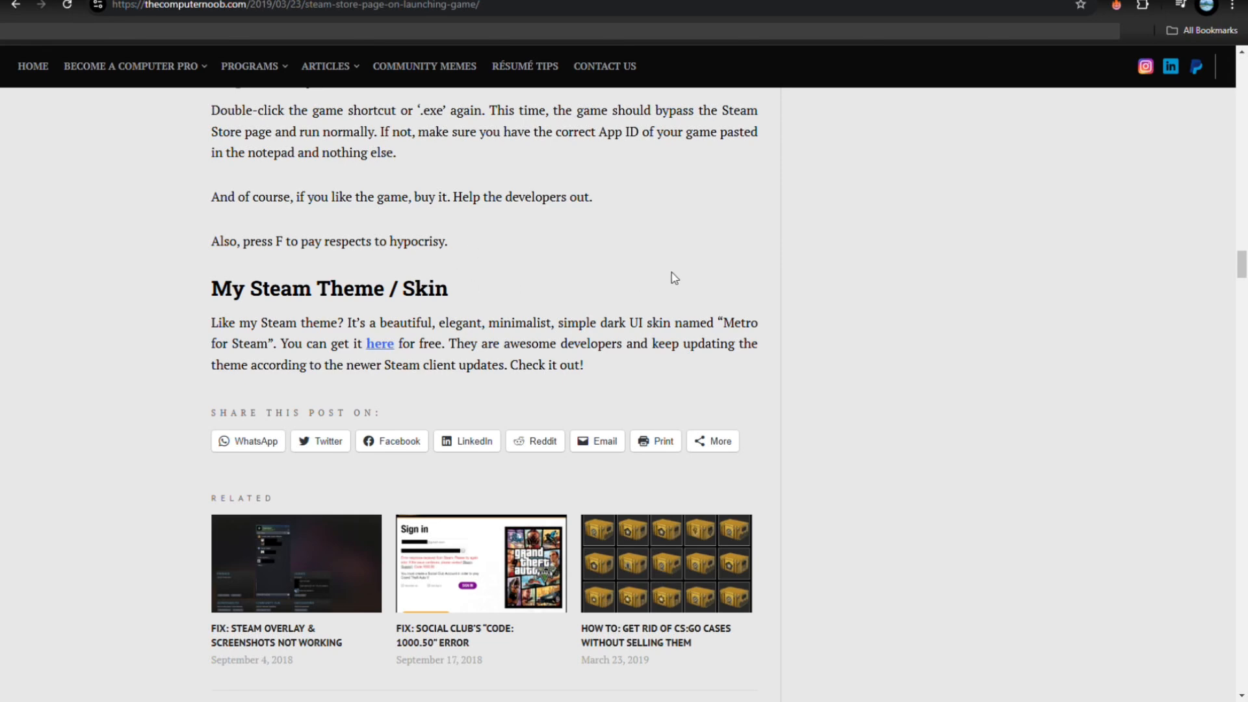